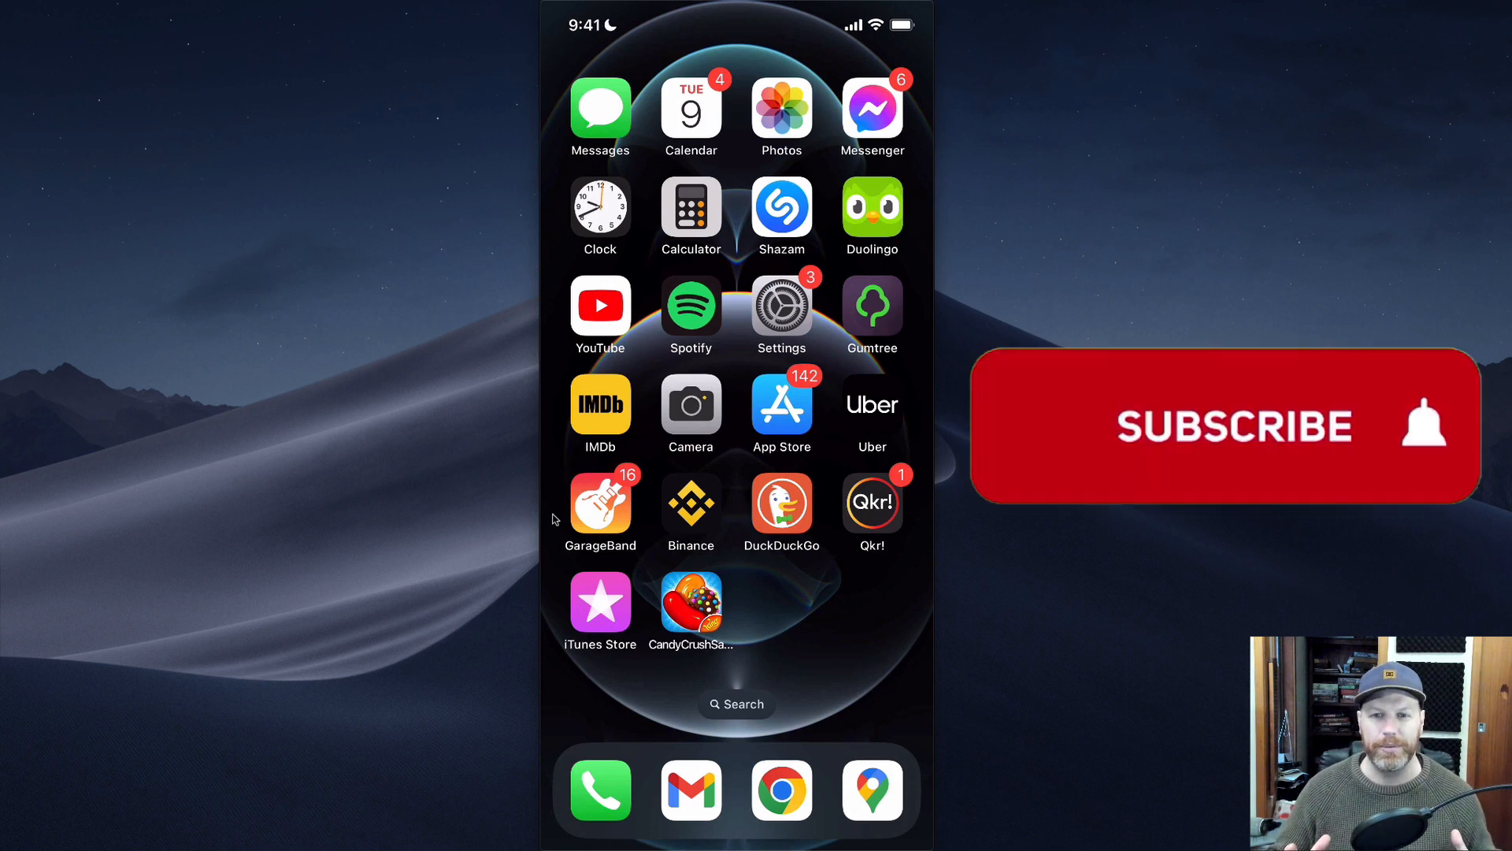
# Switch to the browser tab showing YouTube Studio's details page for the CPM earnings Short
pyautogui.click(1227, 427)
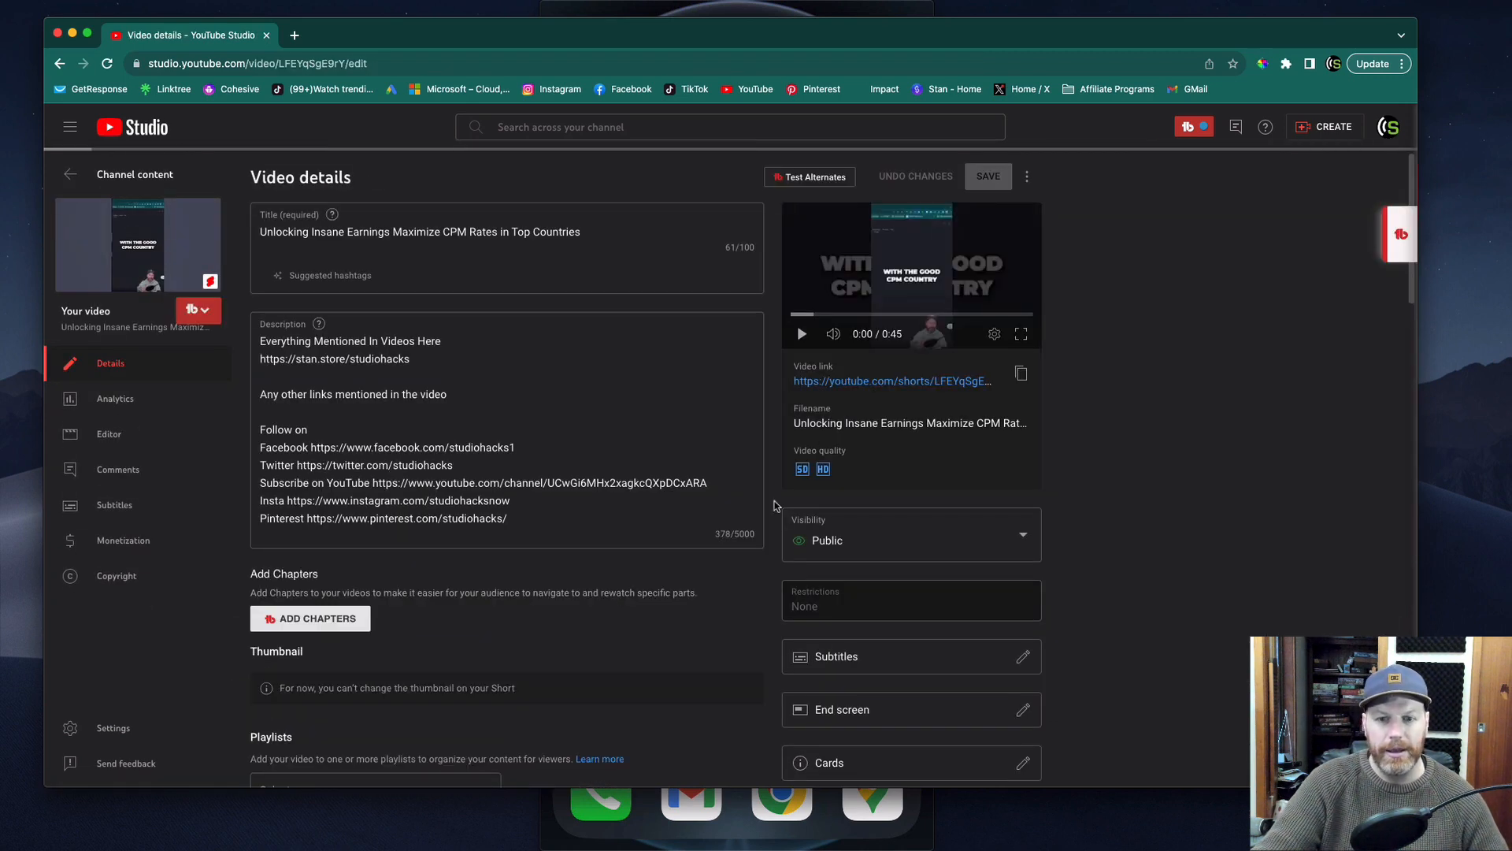
# Scroll to the Thumbnail notice that a Short's thumbnail can't be changed, then return to the iPhone screen
pyautogui.scroll(-3)
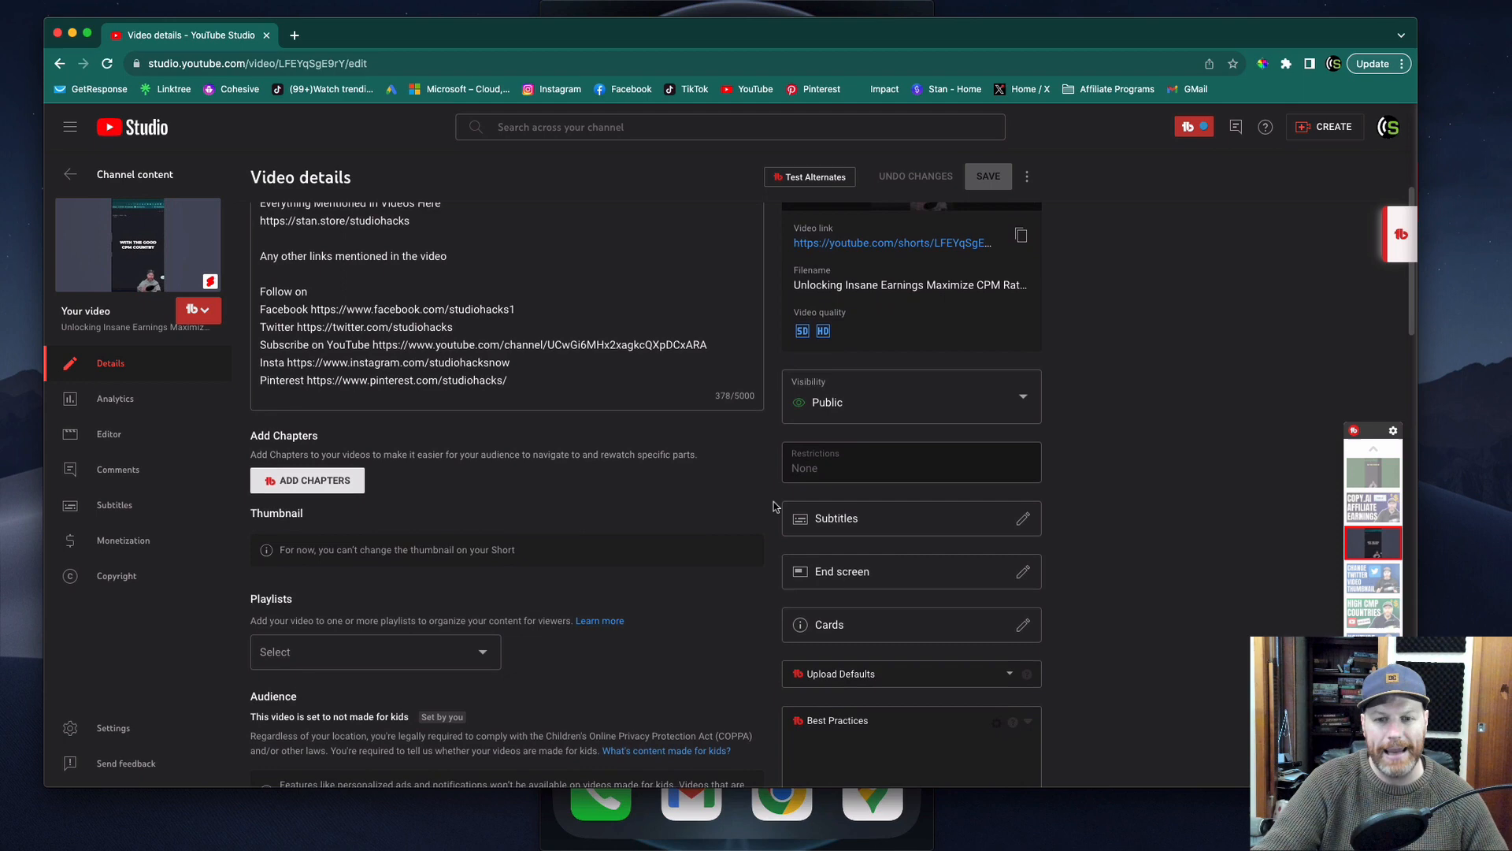
pyautogui.scroll(-3)
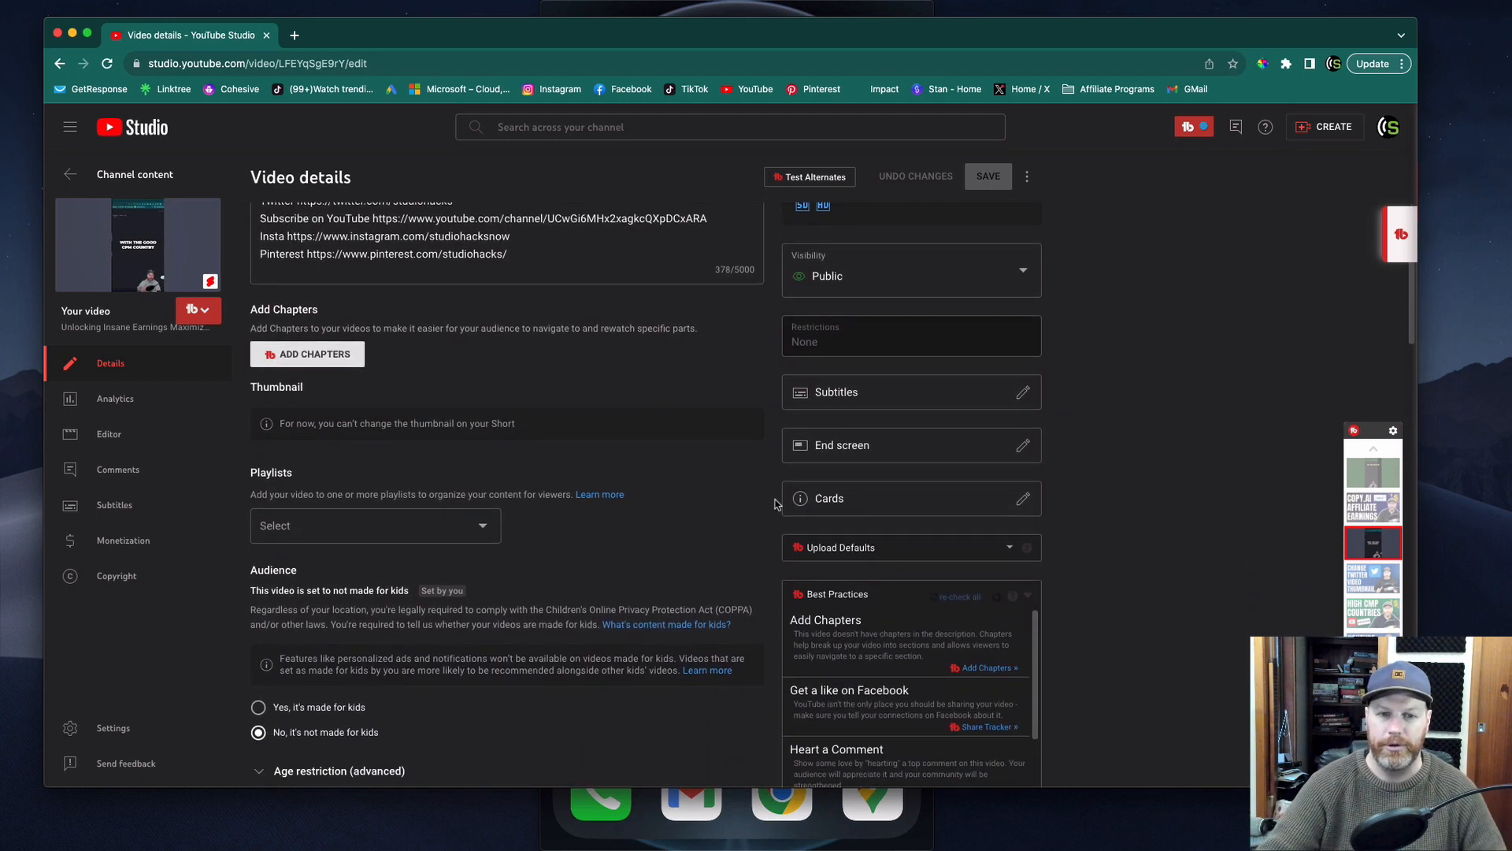
pyautogui.moveTo(312, 424)
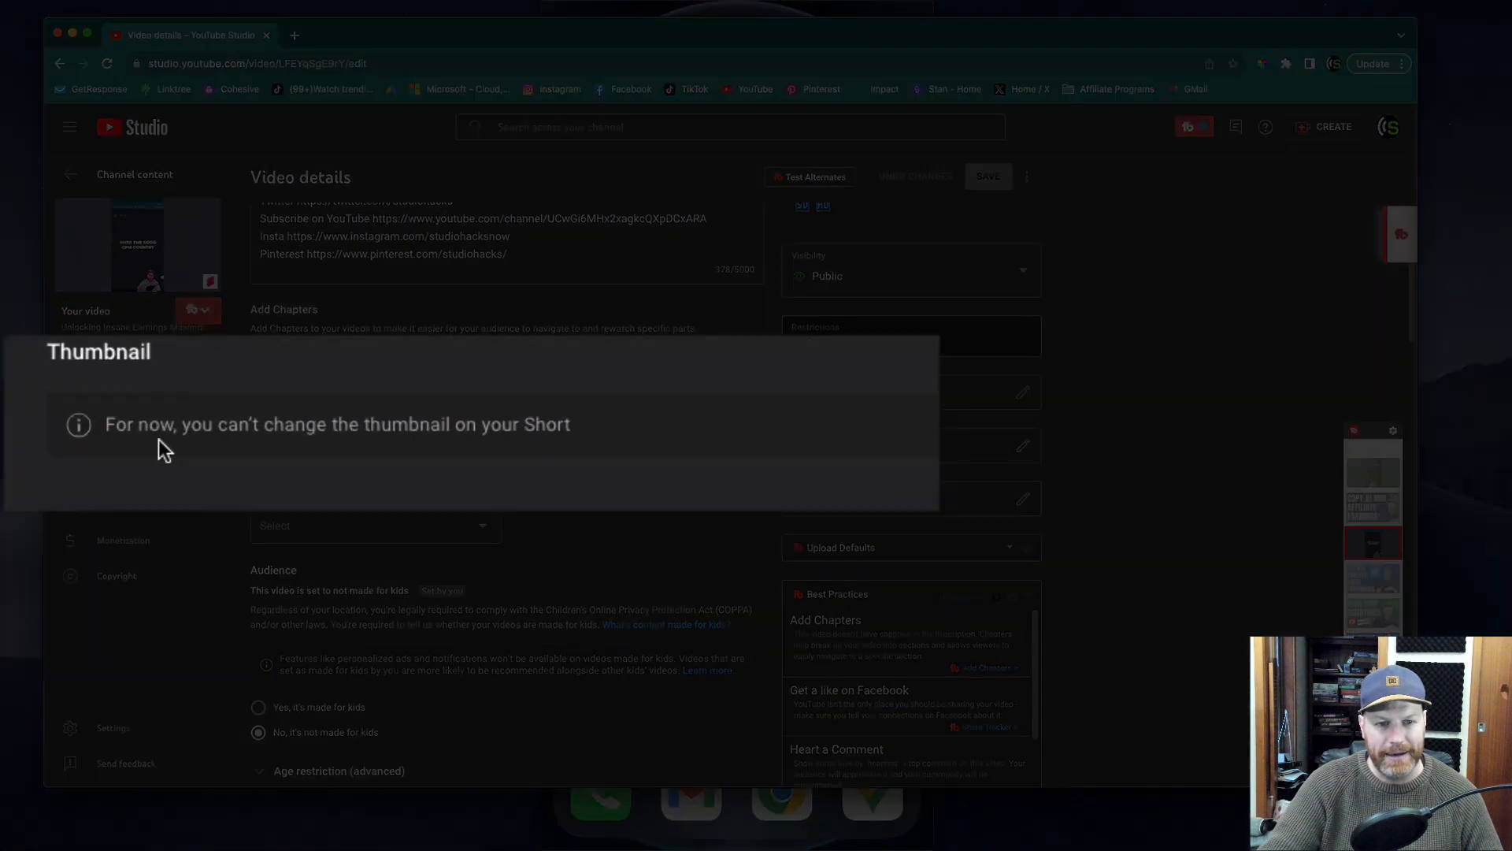
pyautogui.moveTo(526, 466)
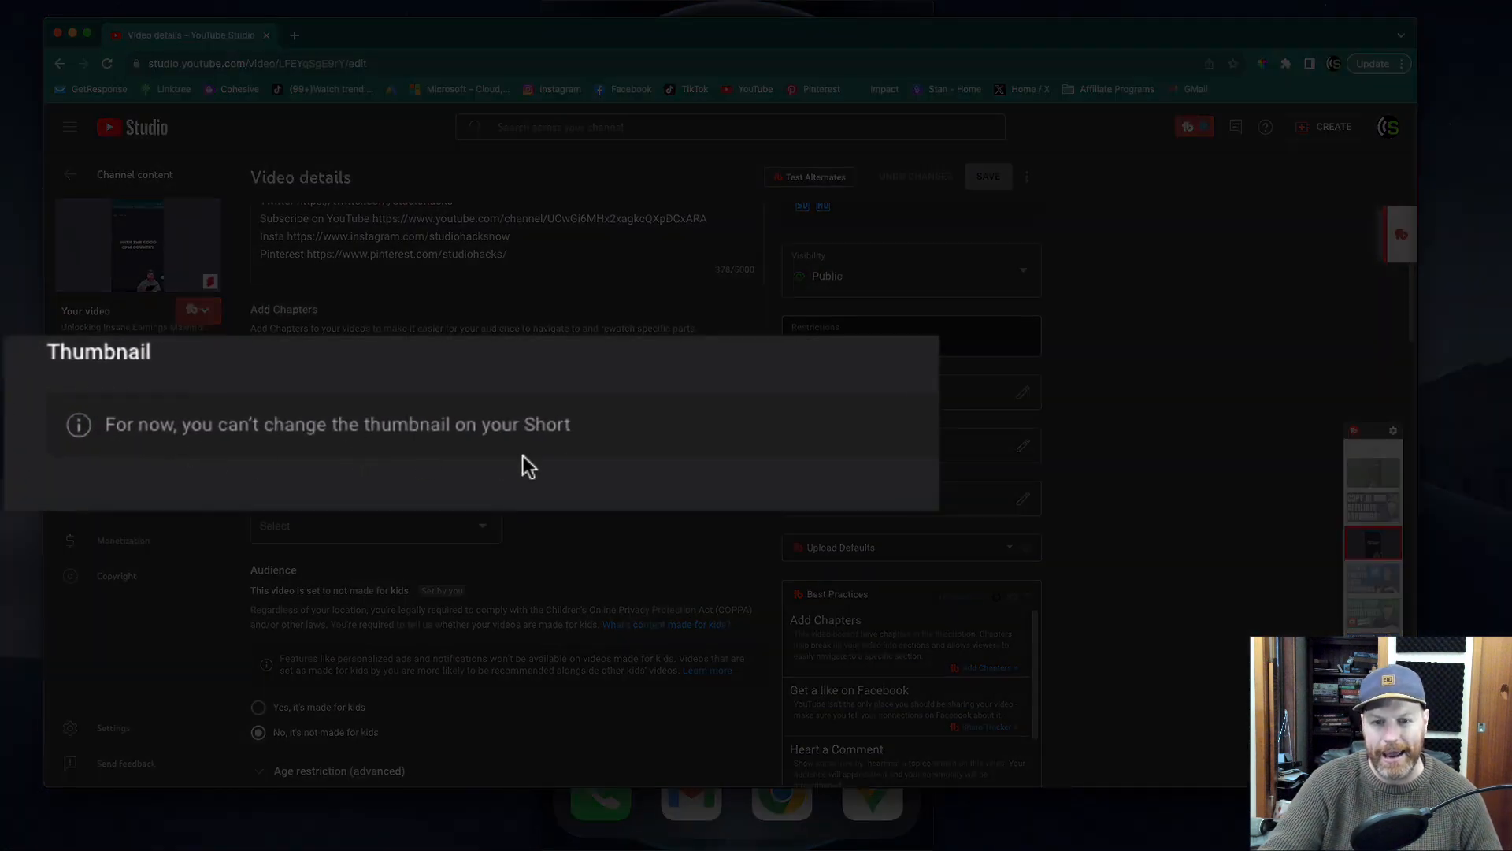
pyautogui.click(554, 439)
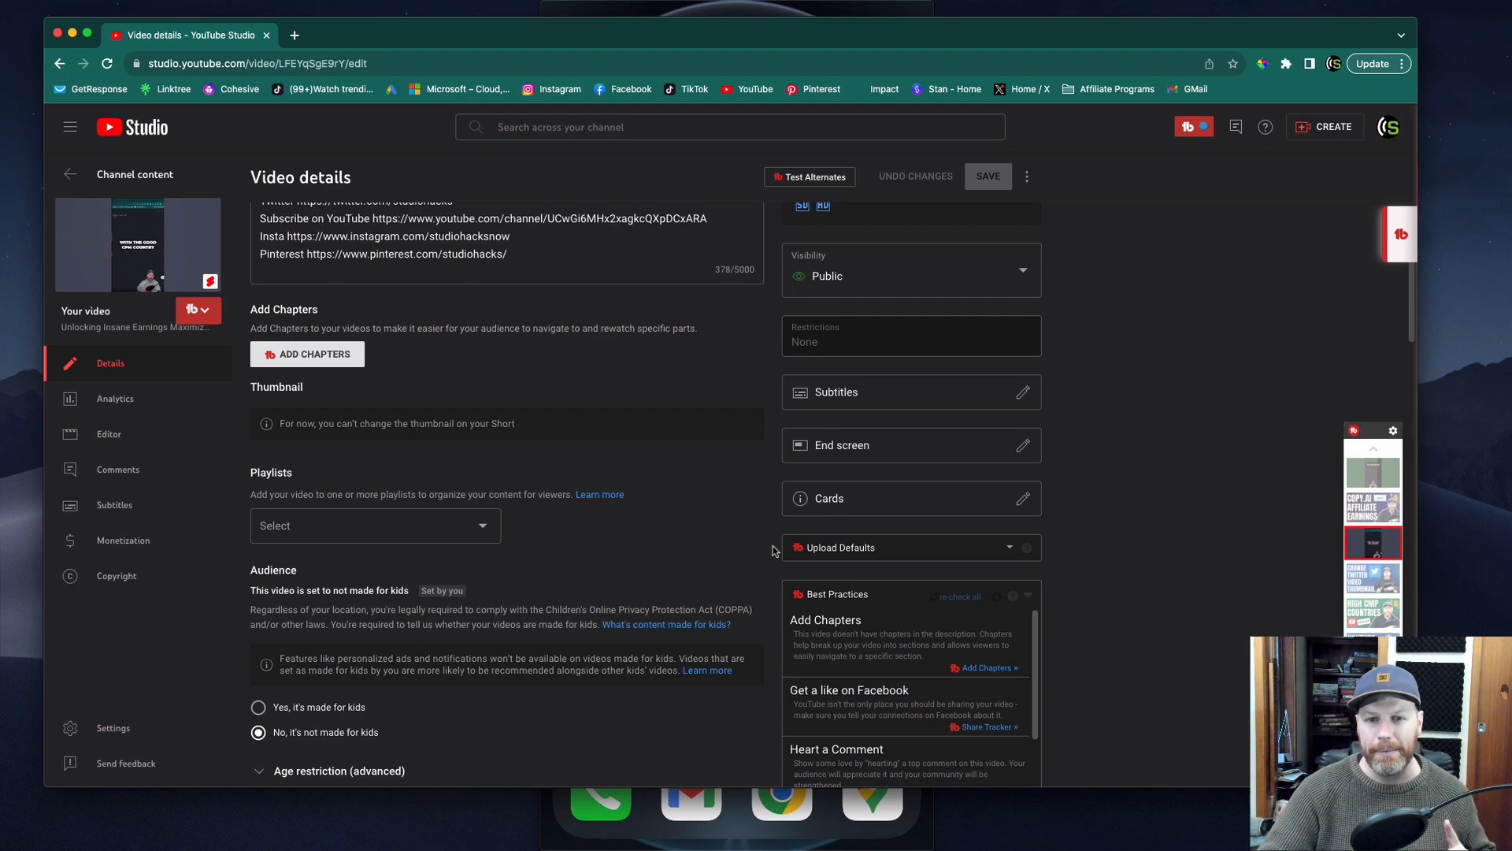
pyautogui.moveTo(764, 537)
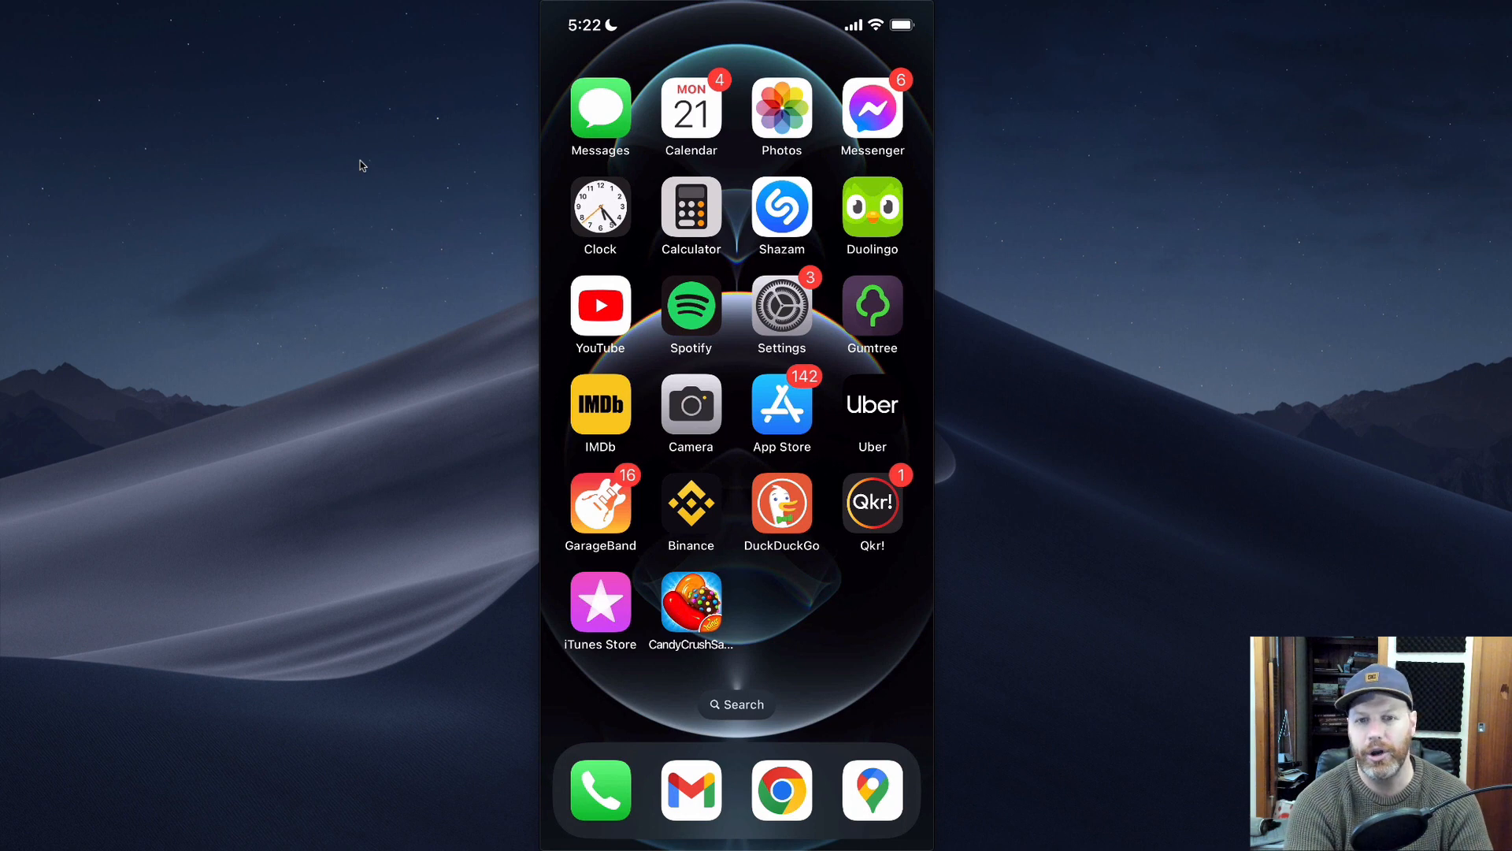
# Start a new Short in the YouTube app from the existing clip and bring up its text editor
pyautogui.click(600, 304)
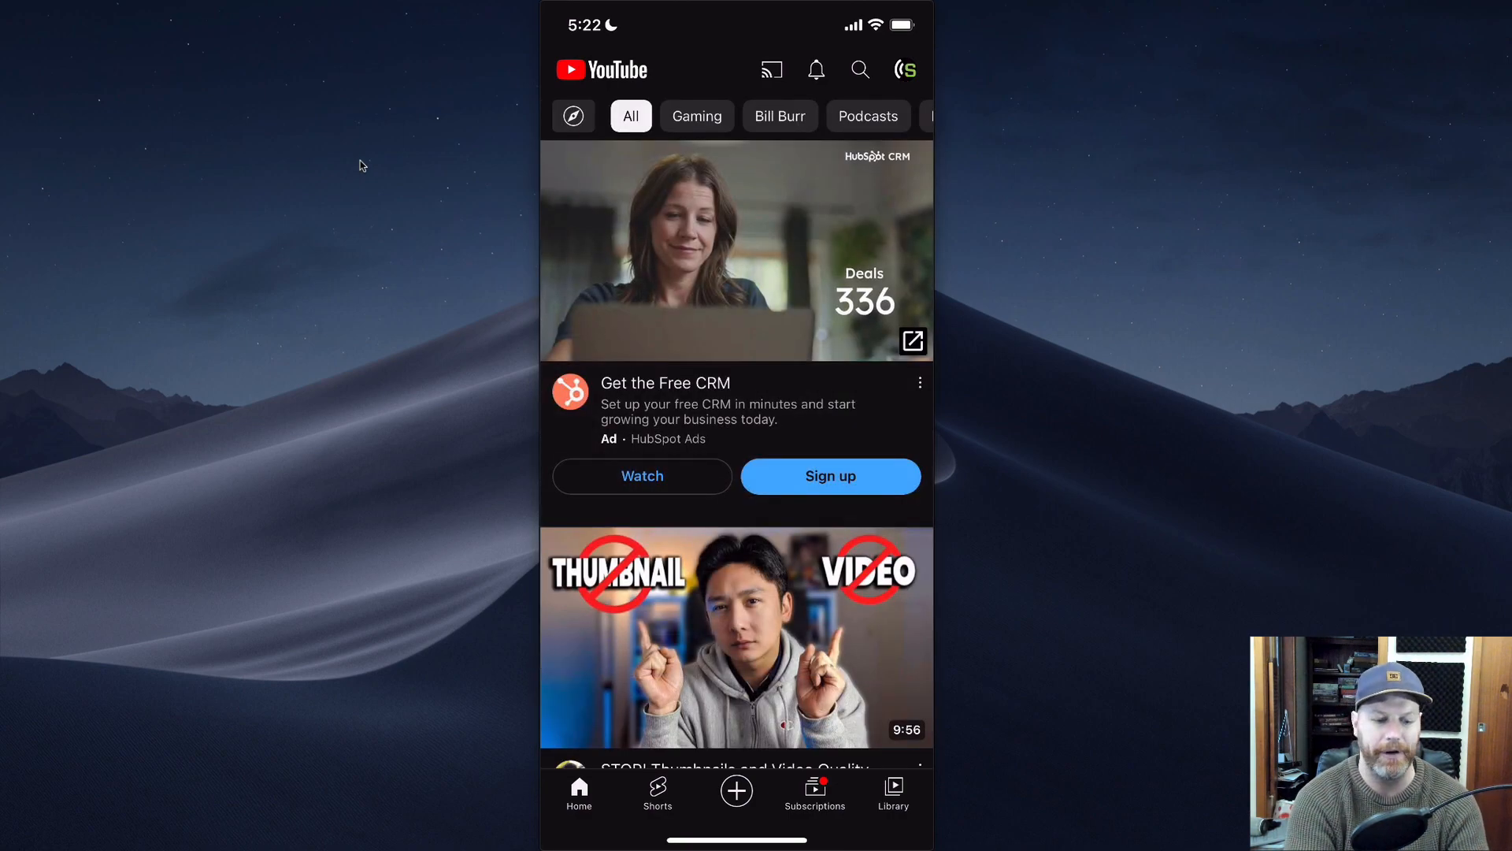
pyautogui.click(735, 790)
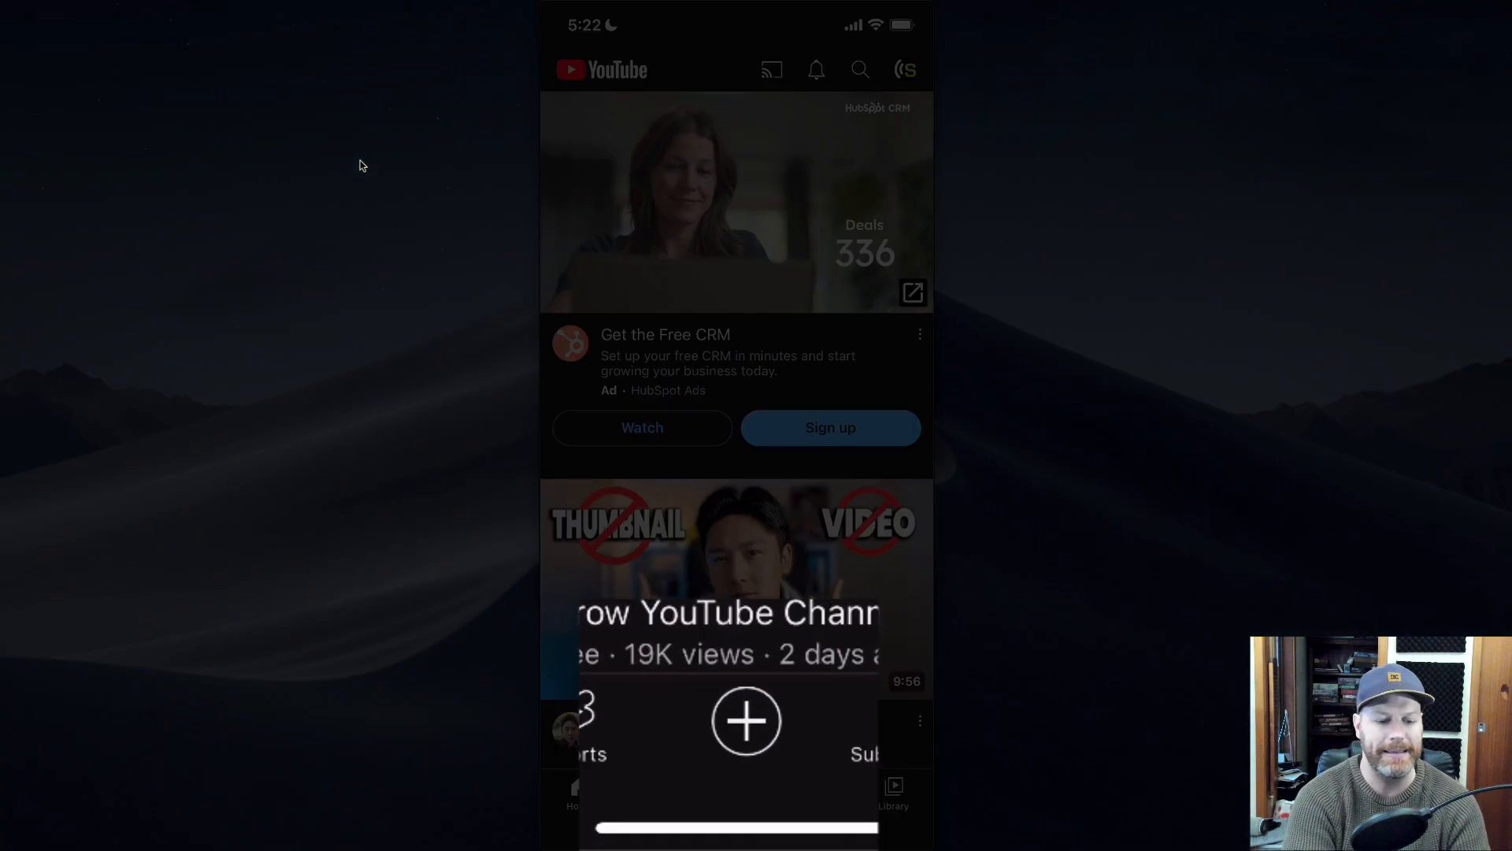
pyautogui.click(745, 720)
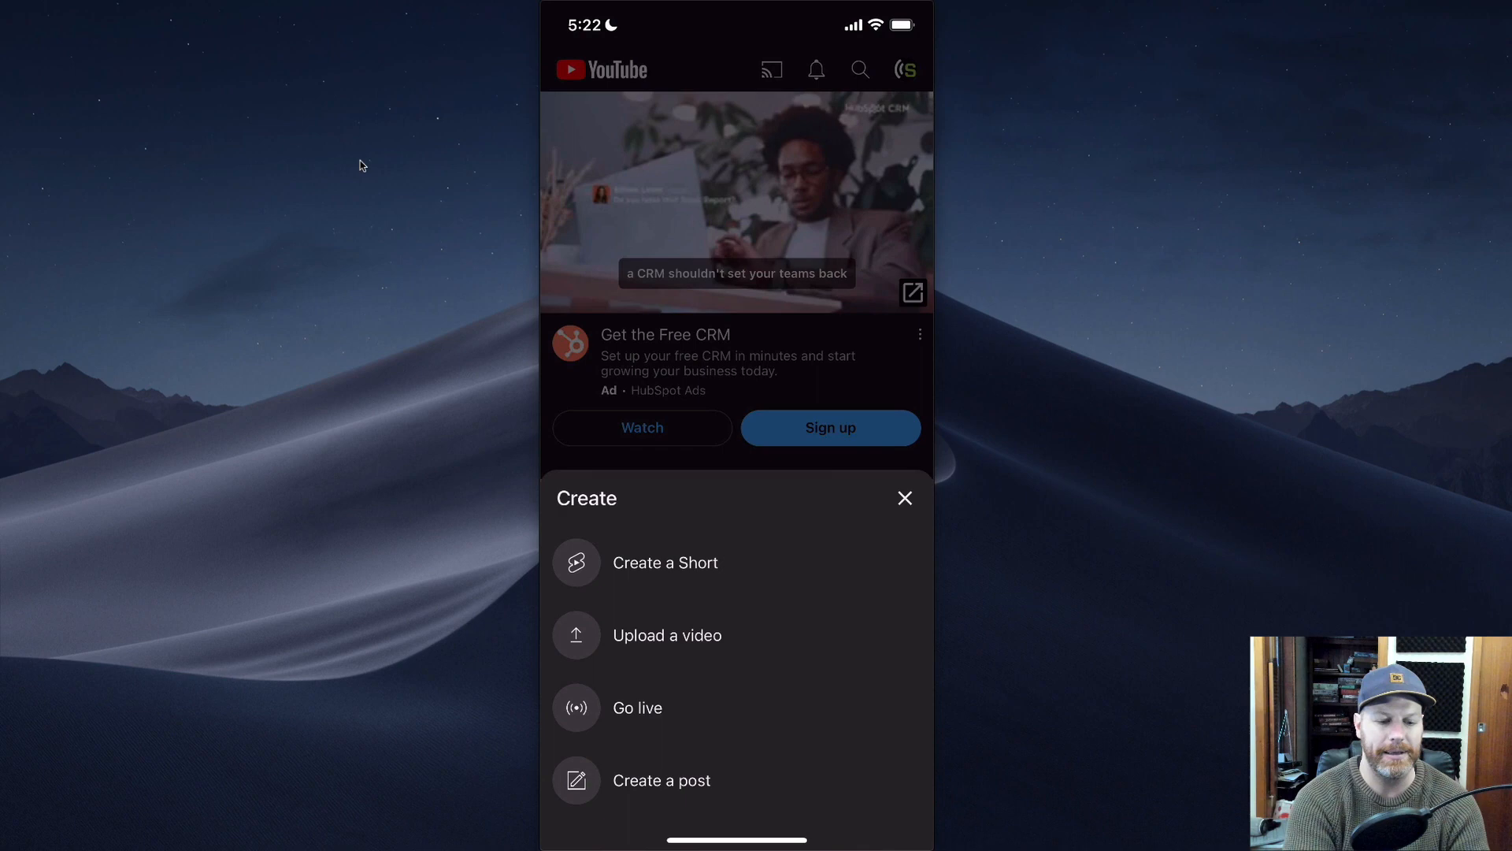
pyautogui.click(664, 562)
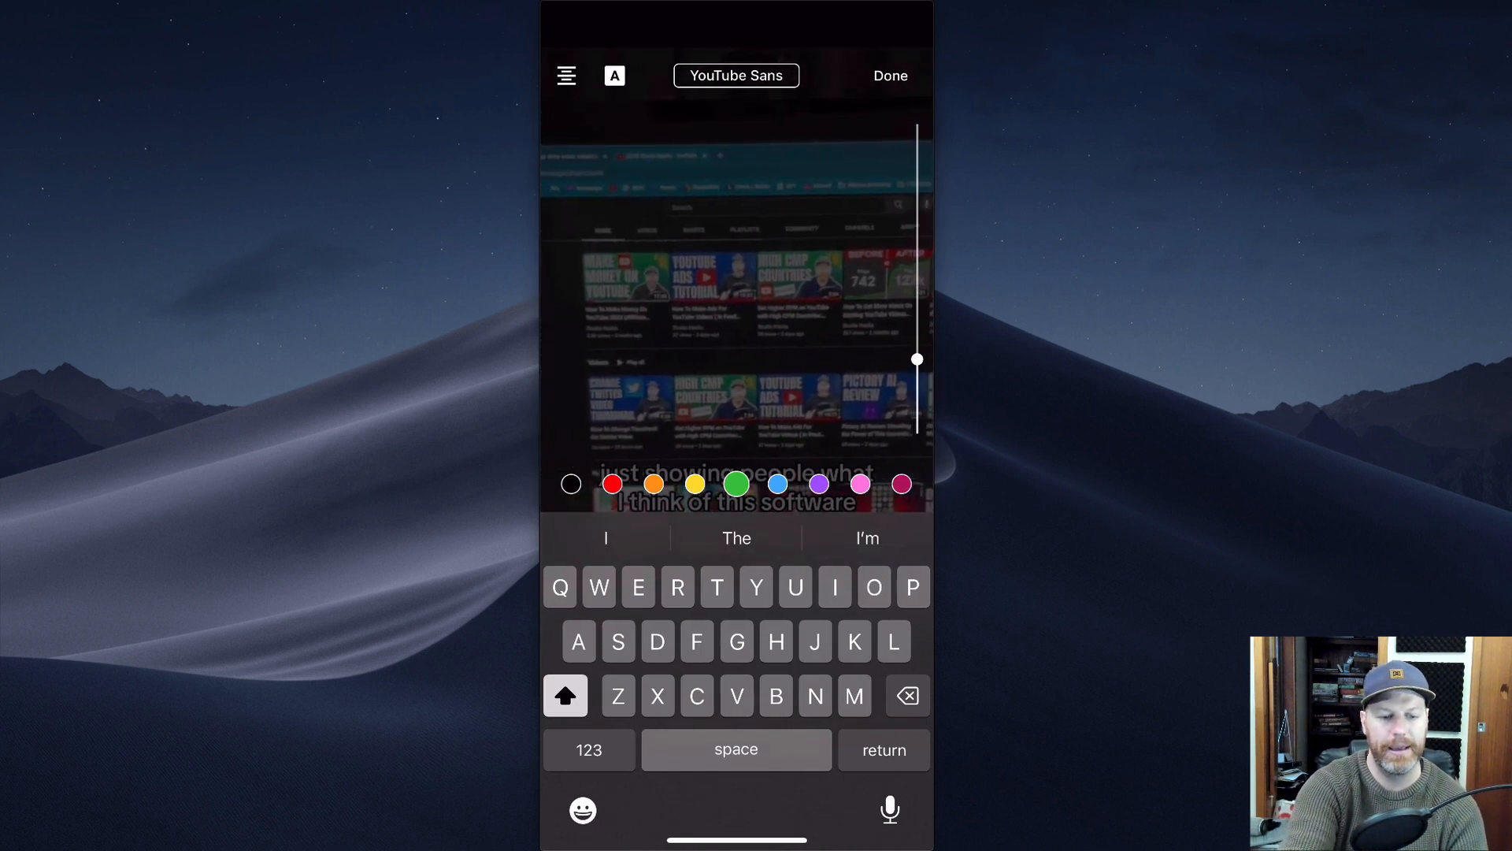
# Finish the text overlay and continue to the Short's Add details screen
pyautogui.click(889, 76)
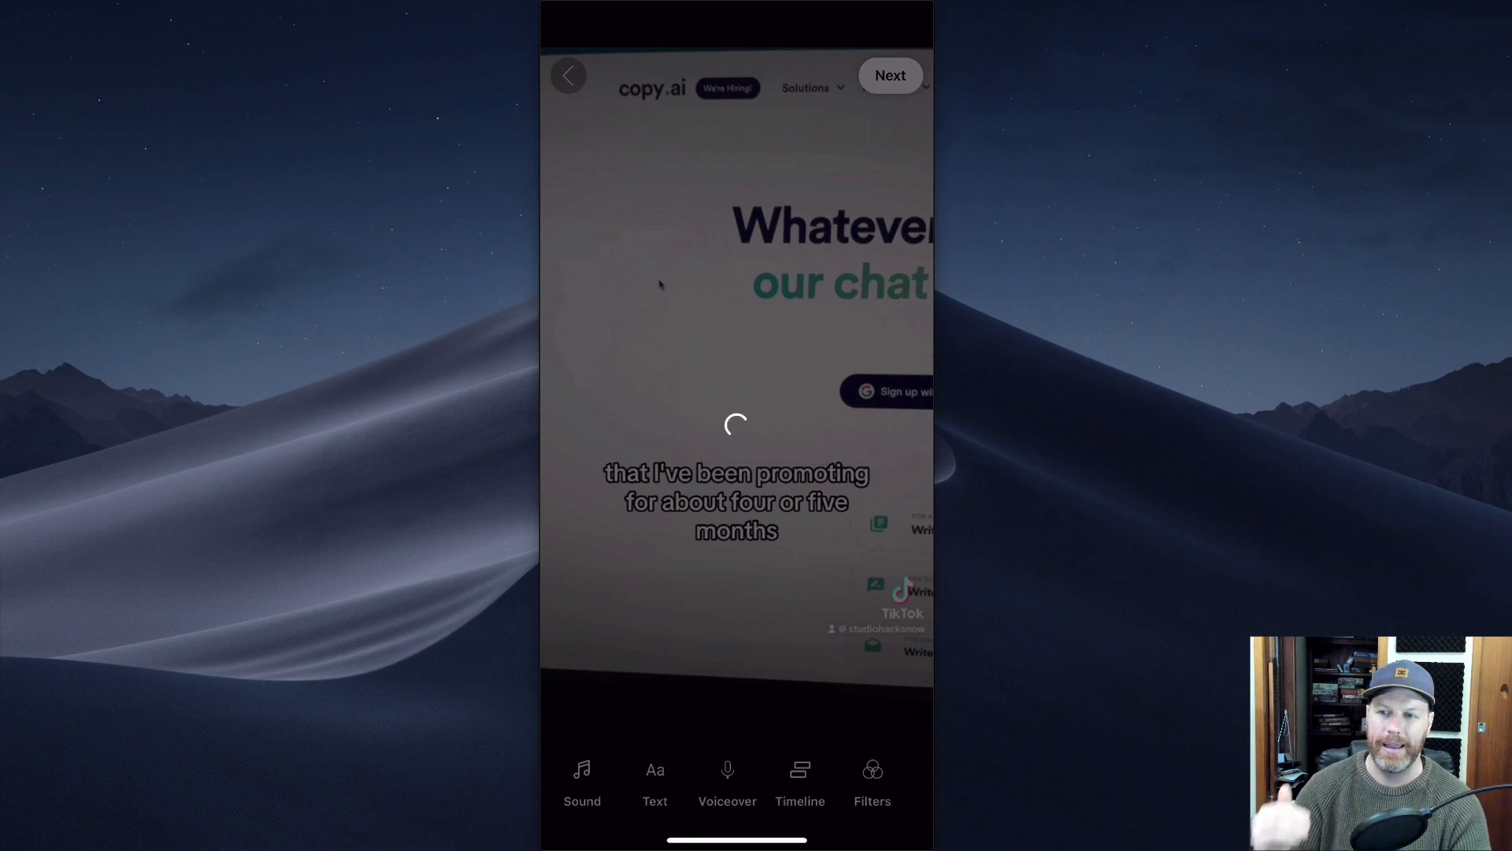
pyautogui.click(888, 76)
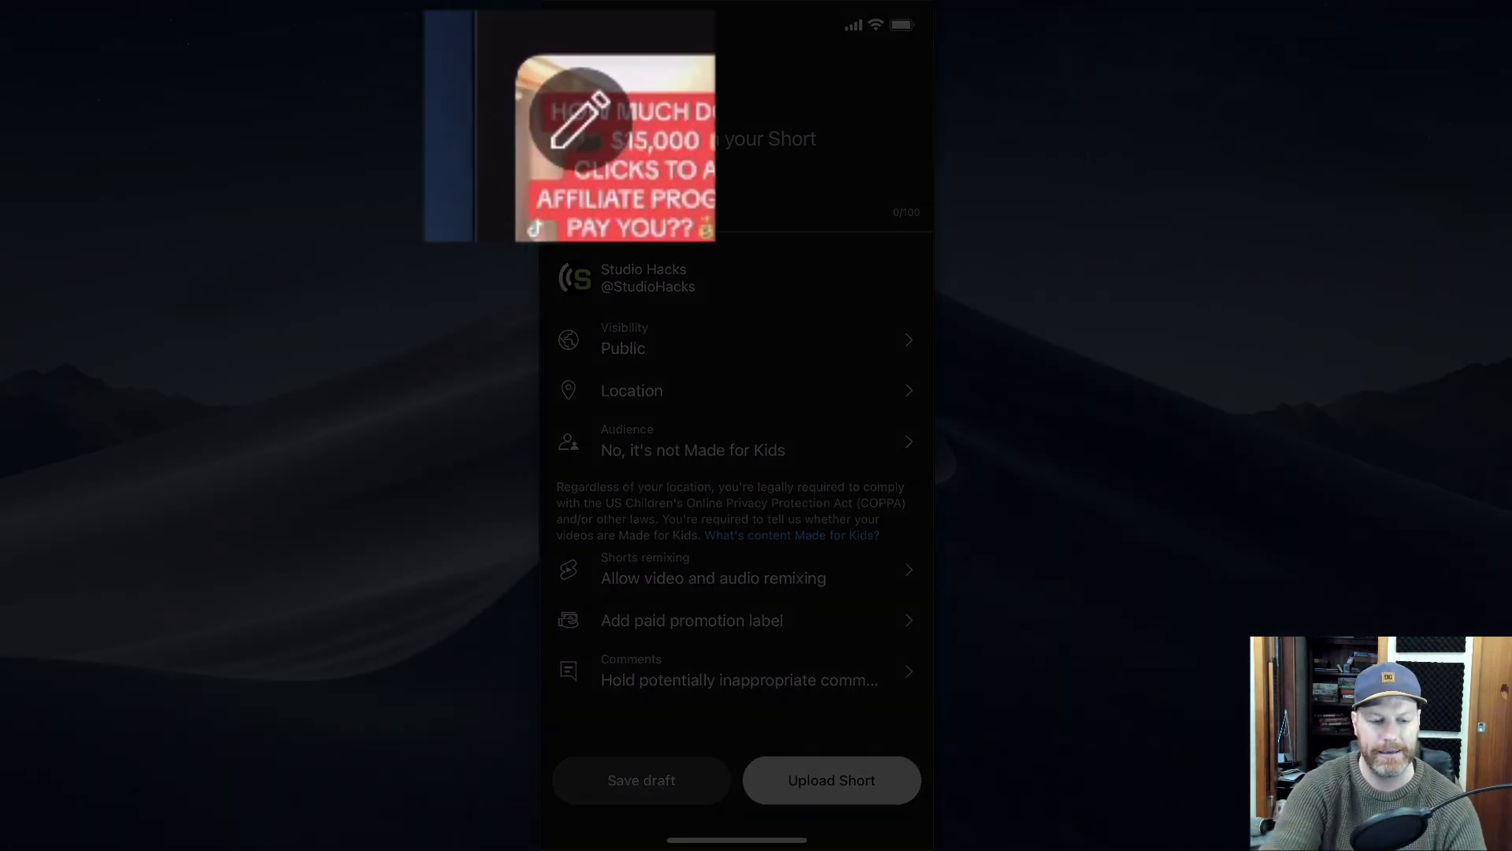
# Choose the opening frame with the red affiliate headline as the Short's cover and confirm it
pyautogui.click(617, 145)
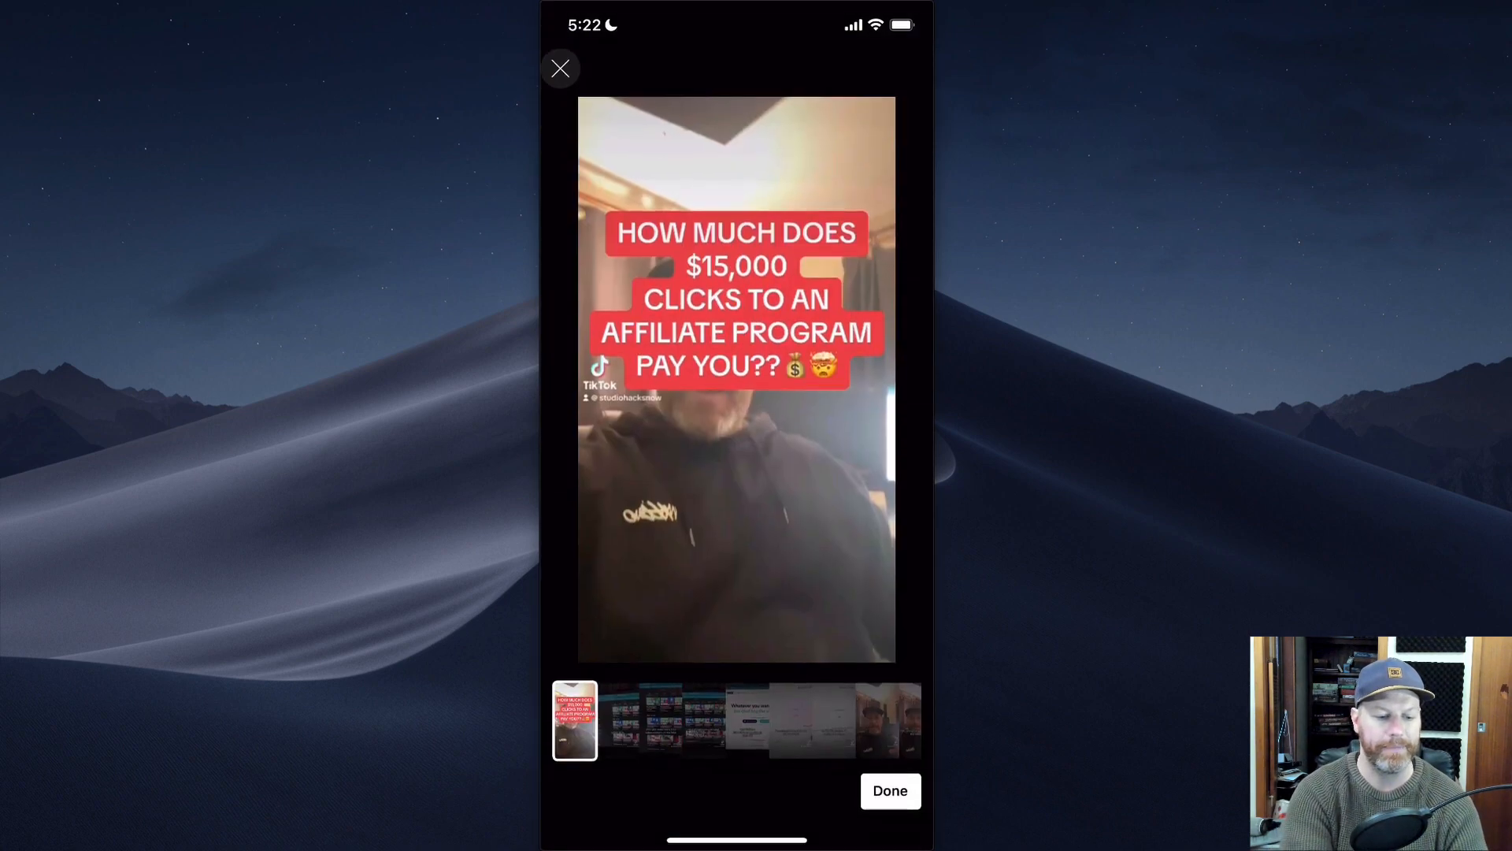
pyautogui.click(801, 720)
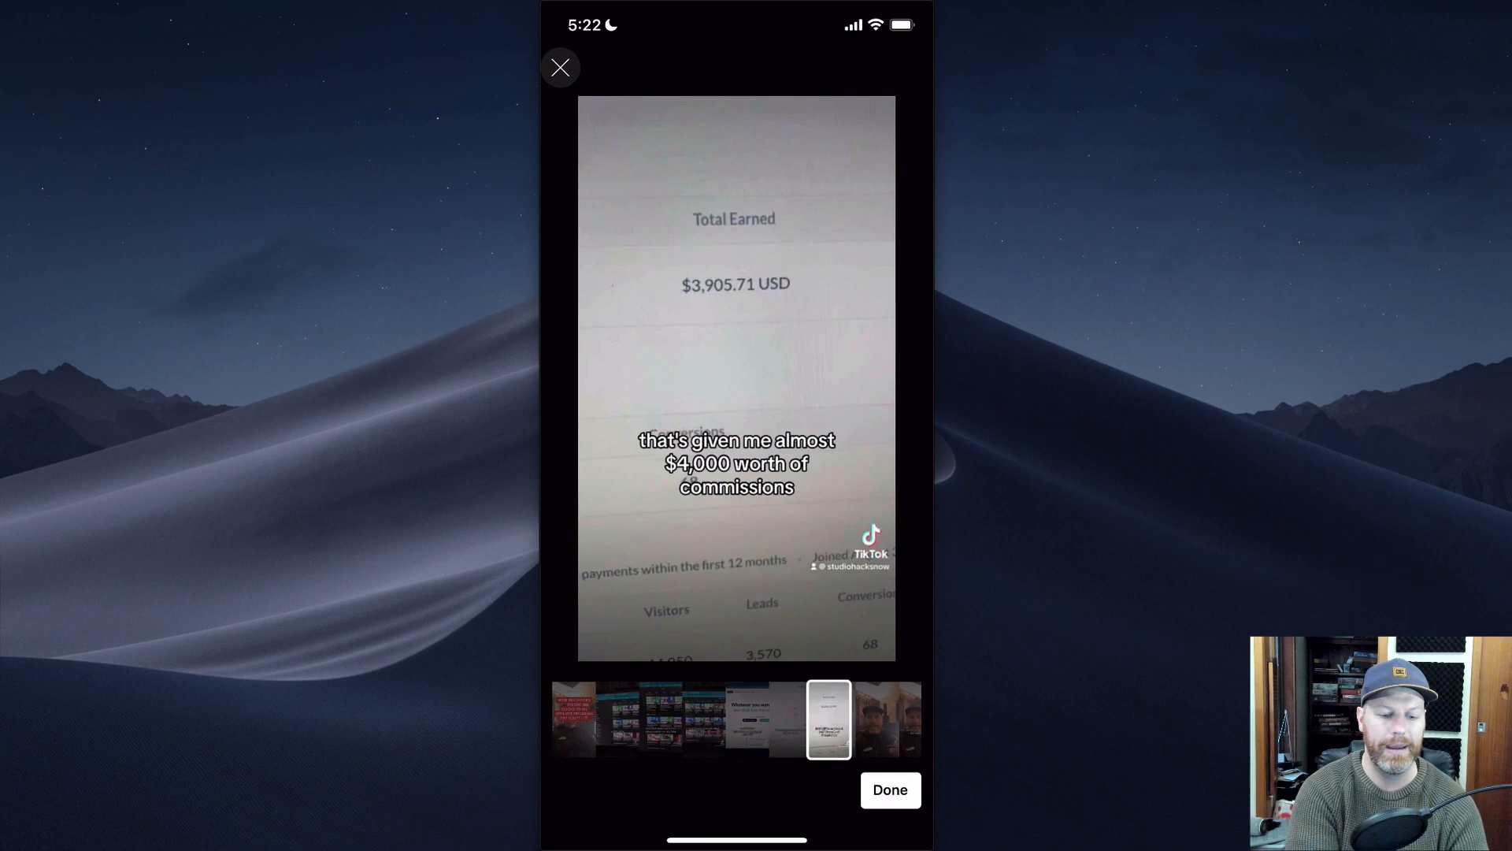
pyautogui.click(598, 722)
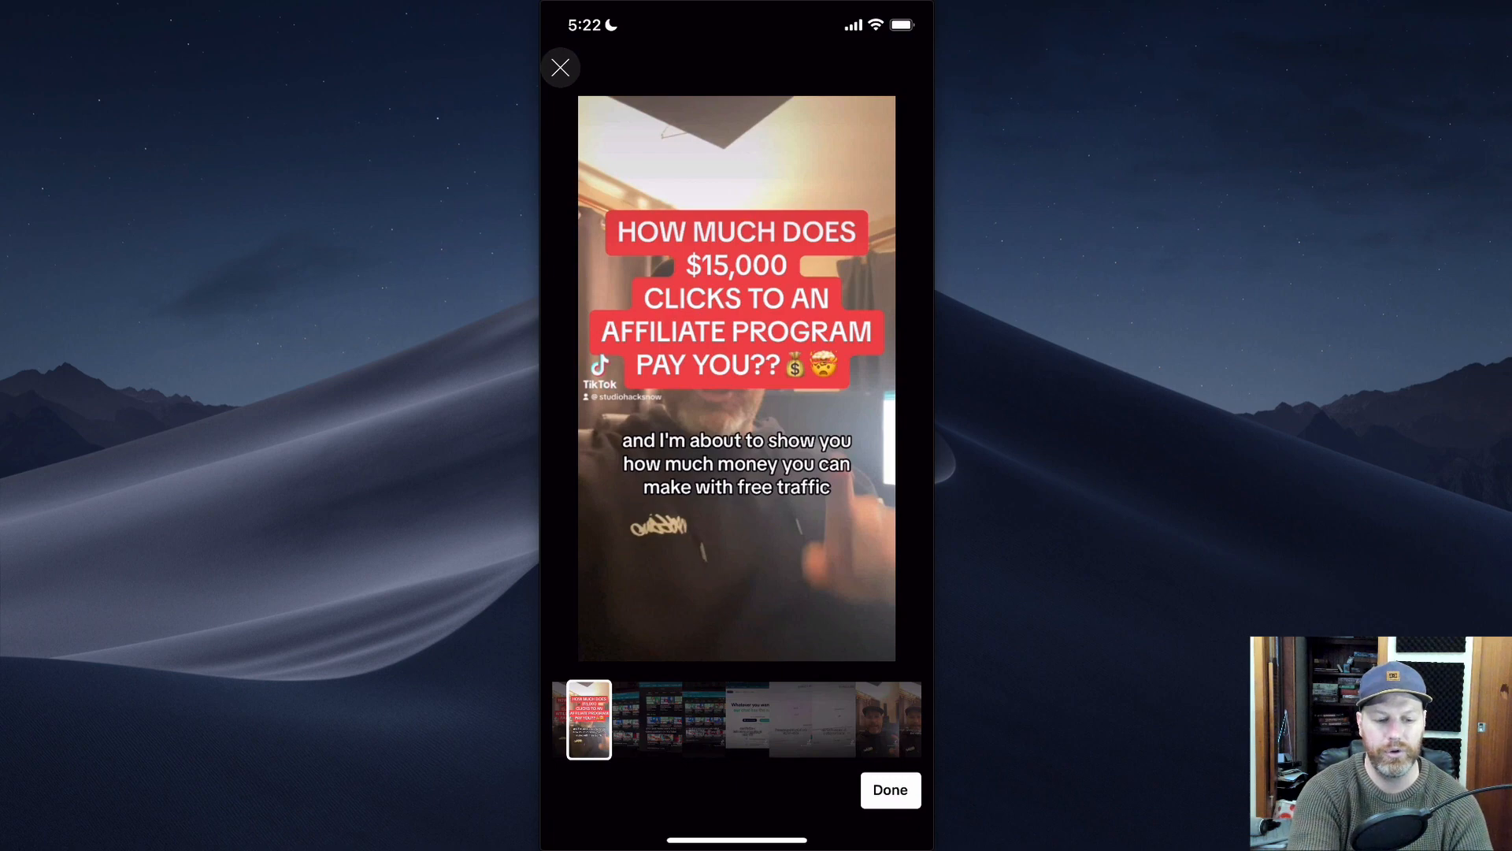
pyautogui.click(887, 789)
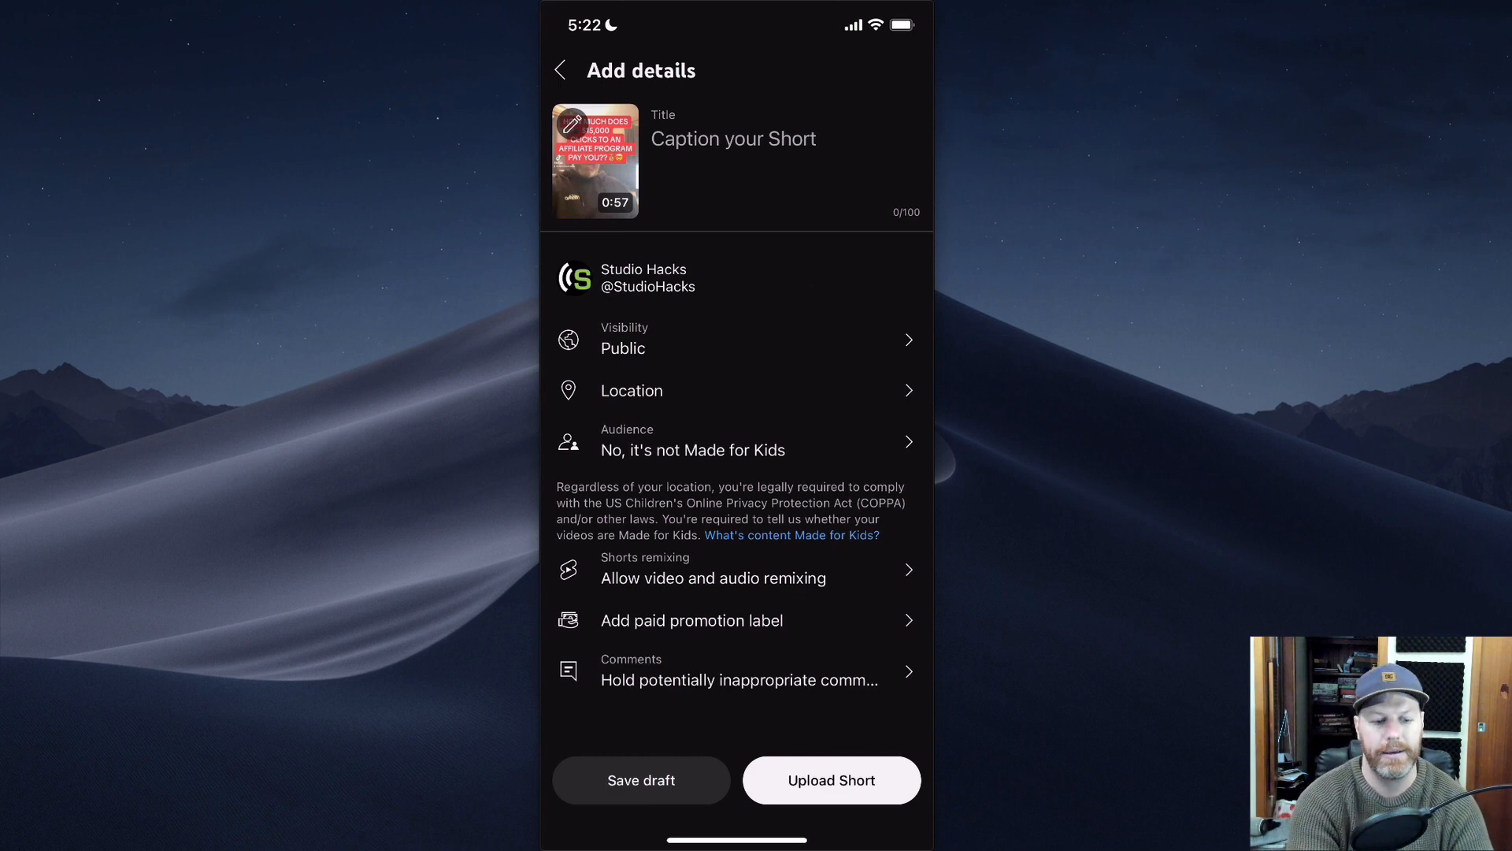
pyautogui.click(596, 158)
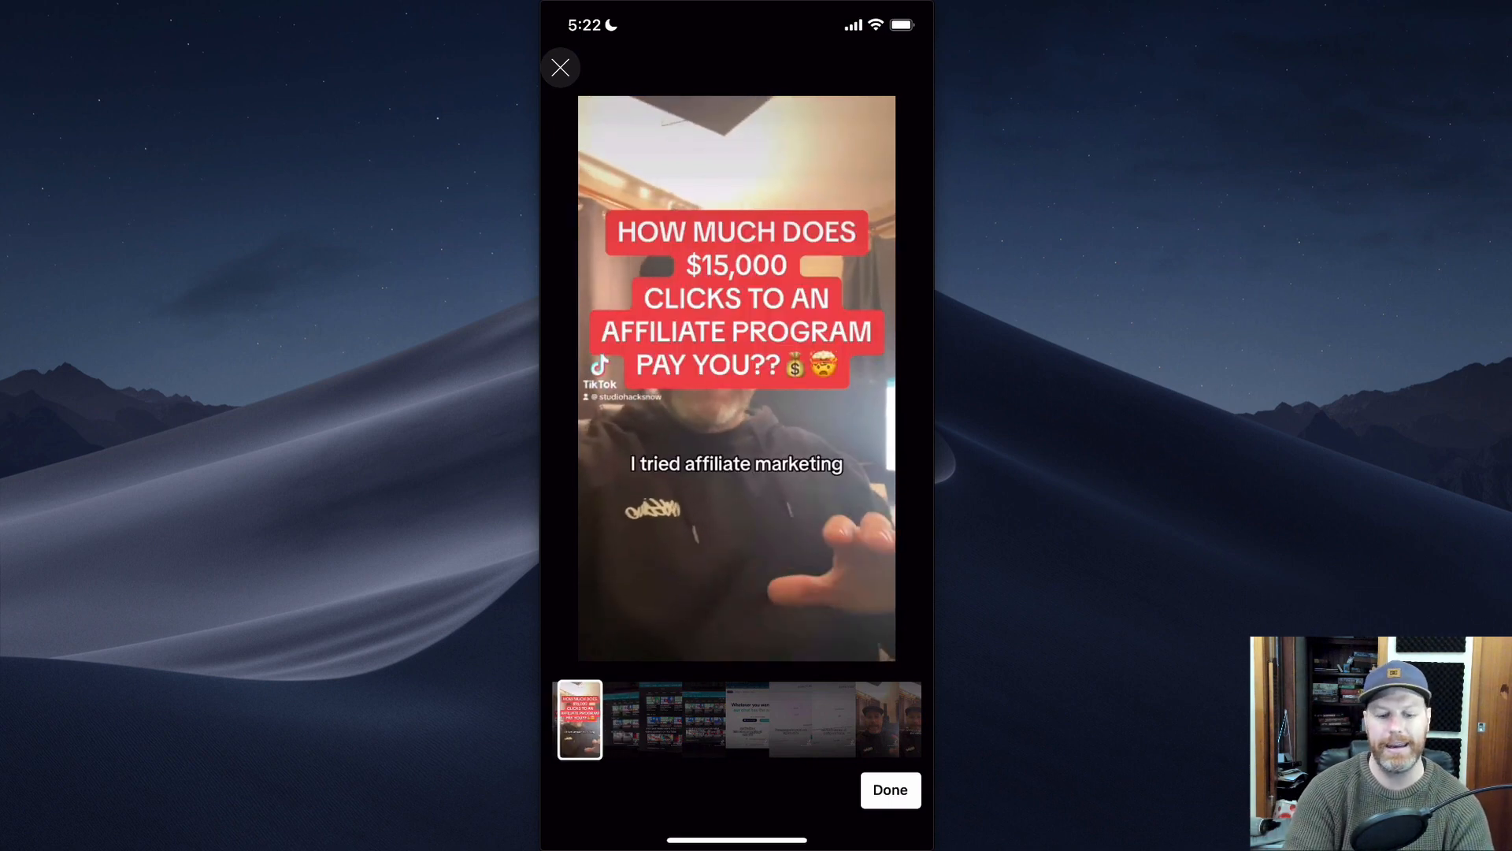
pyautogui.click(889, 789)
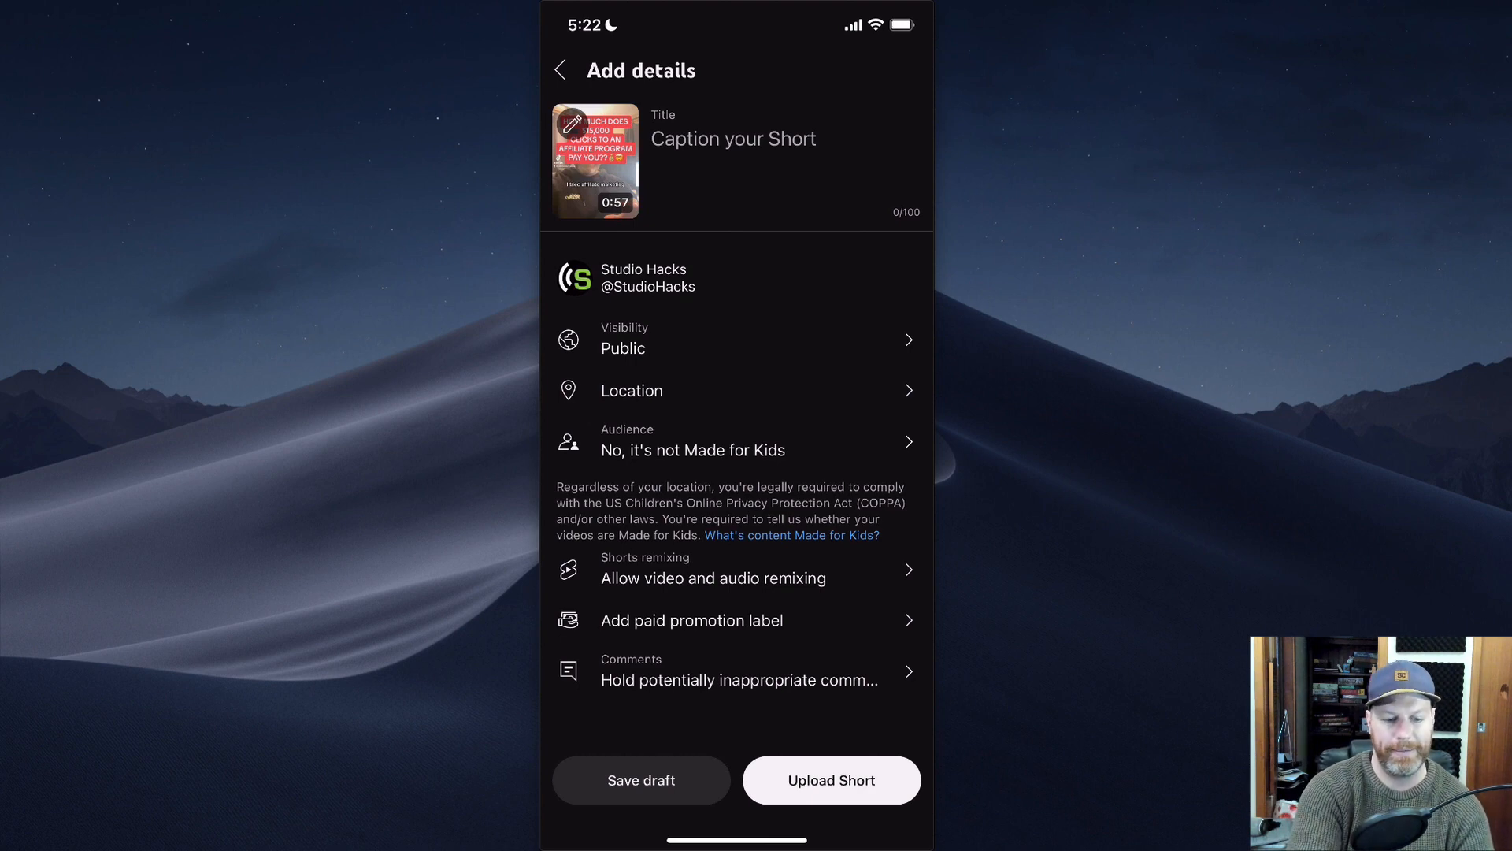
# Show the Short's Set visibility options, leaving Public selected
pyautogui.click(736, 338)
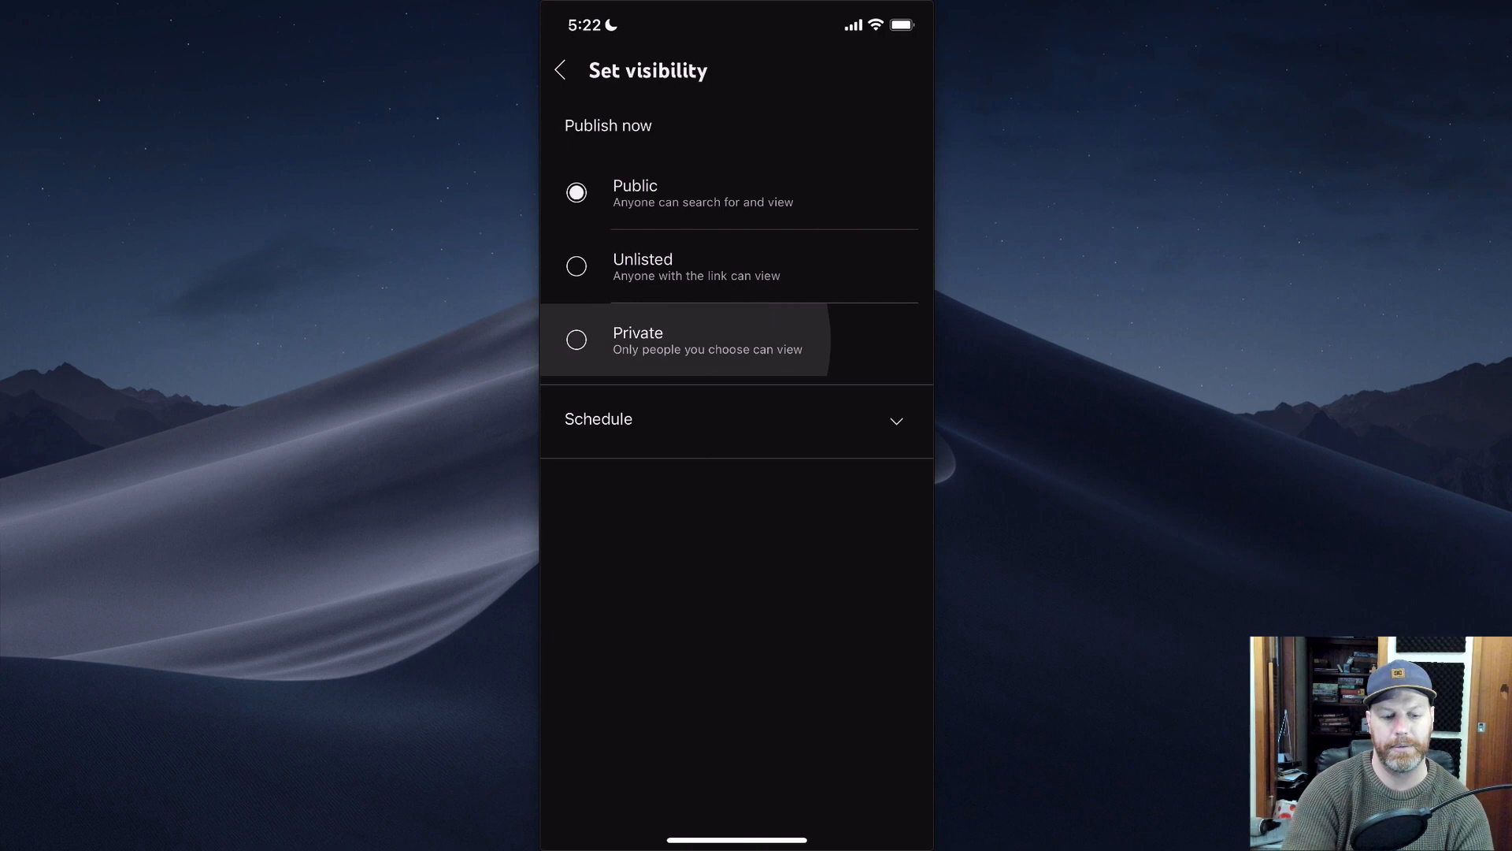
pyautogui.click(562, 69)
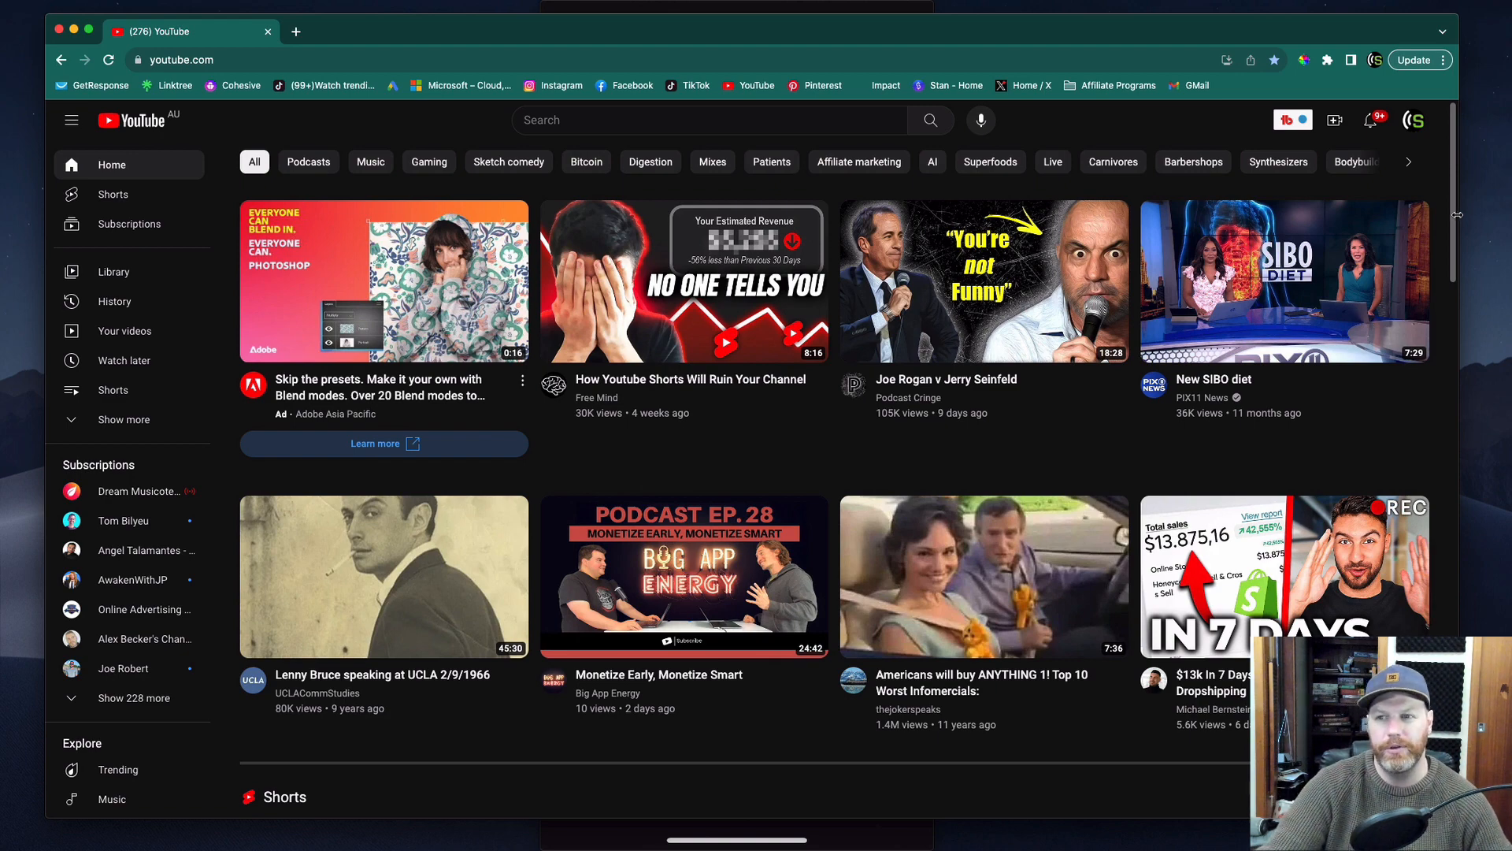
pyautogui.scroll(-3)
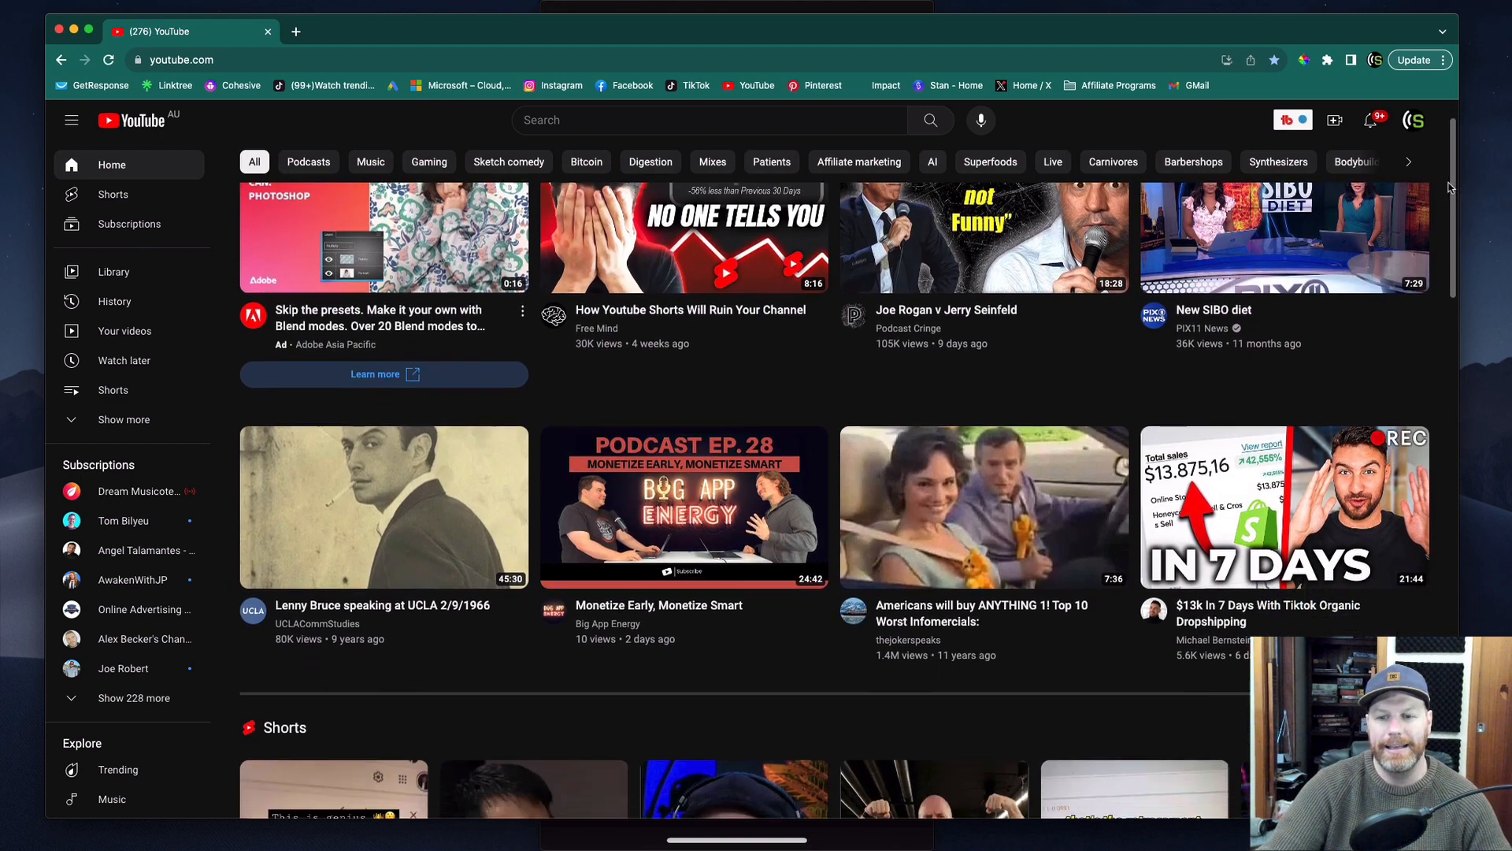
pyautogui.scroll(-3)
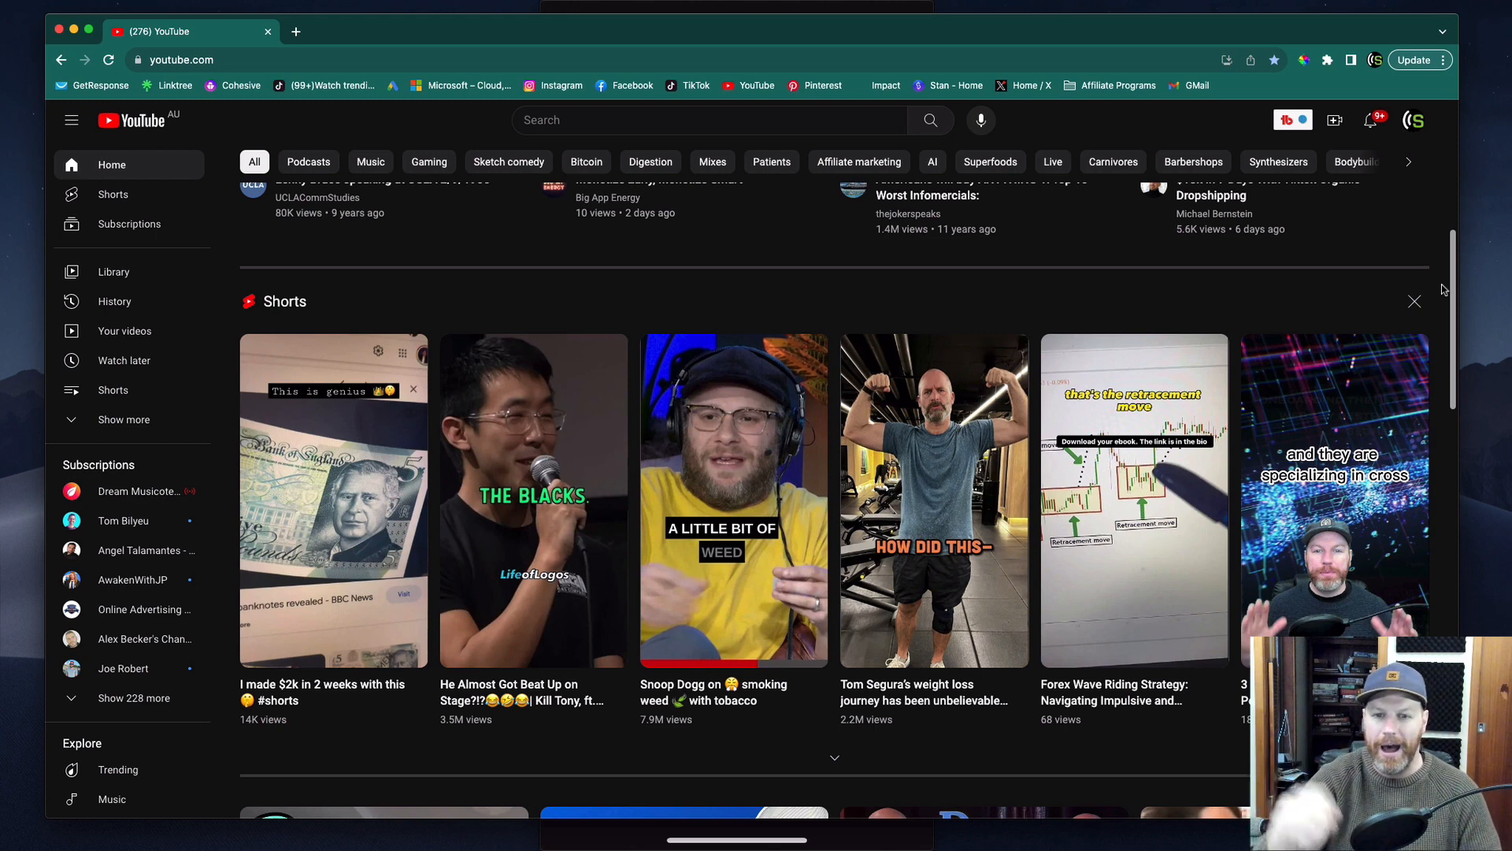
pyautogui.moveTo(327, 791)
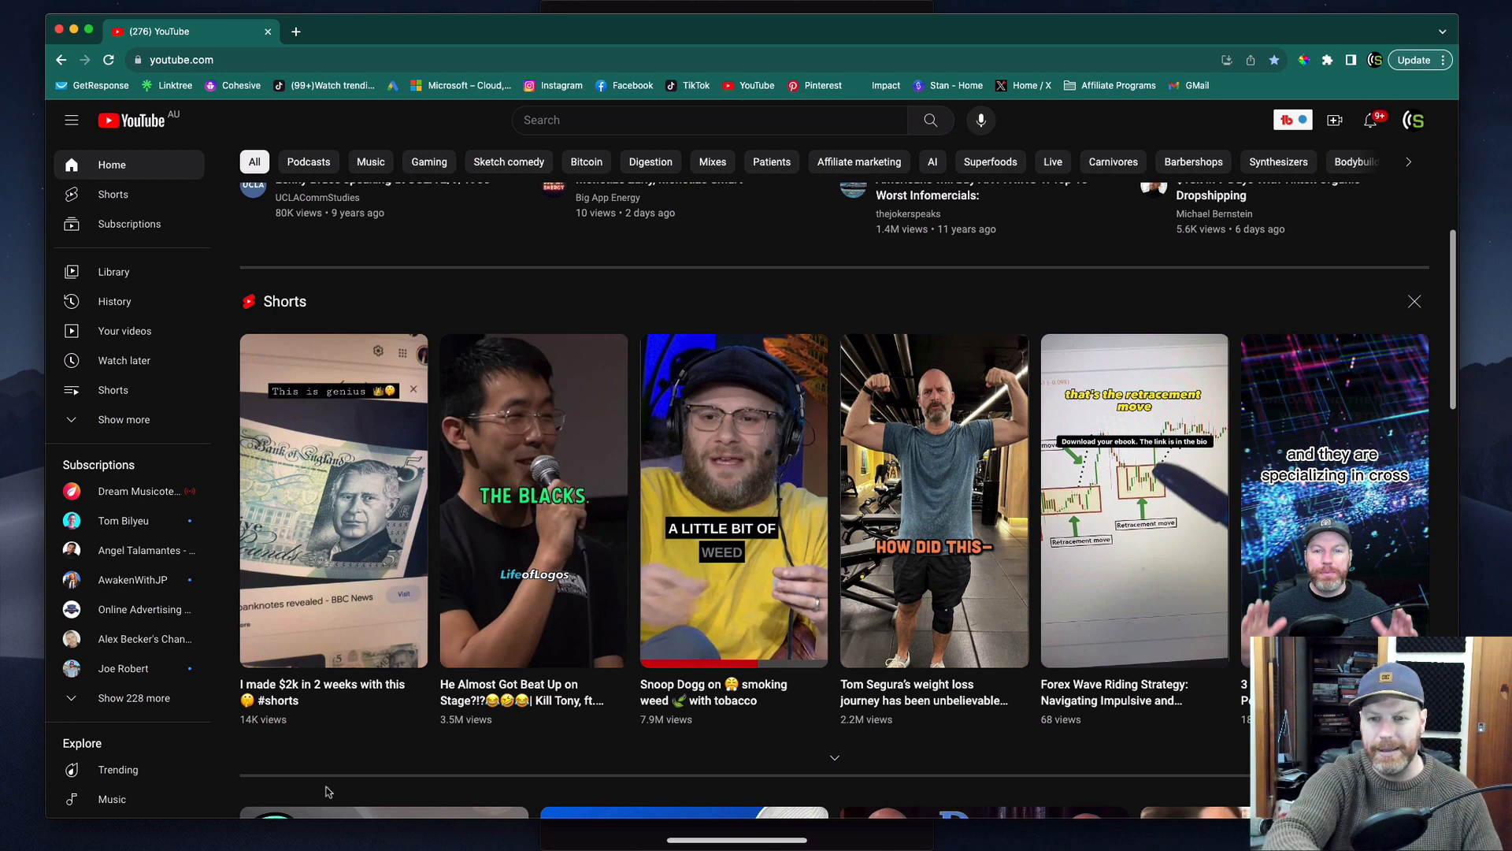
pyautogui.moveTo(359, 785)
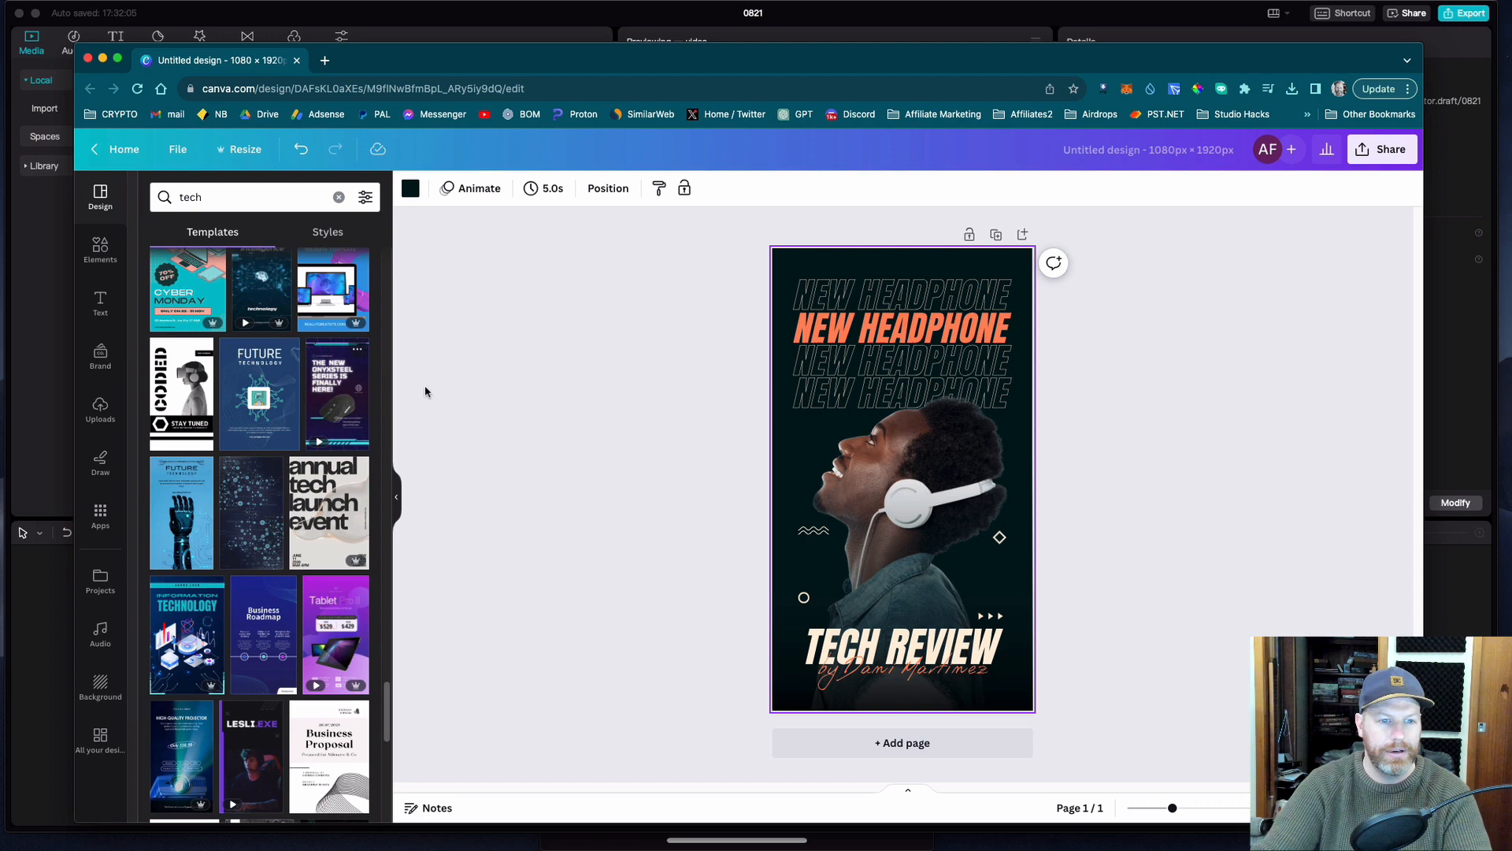
pyautogui.moveTo(622, 381)
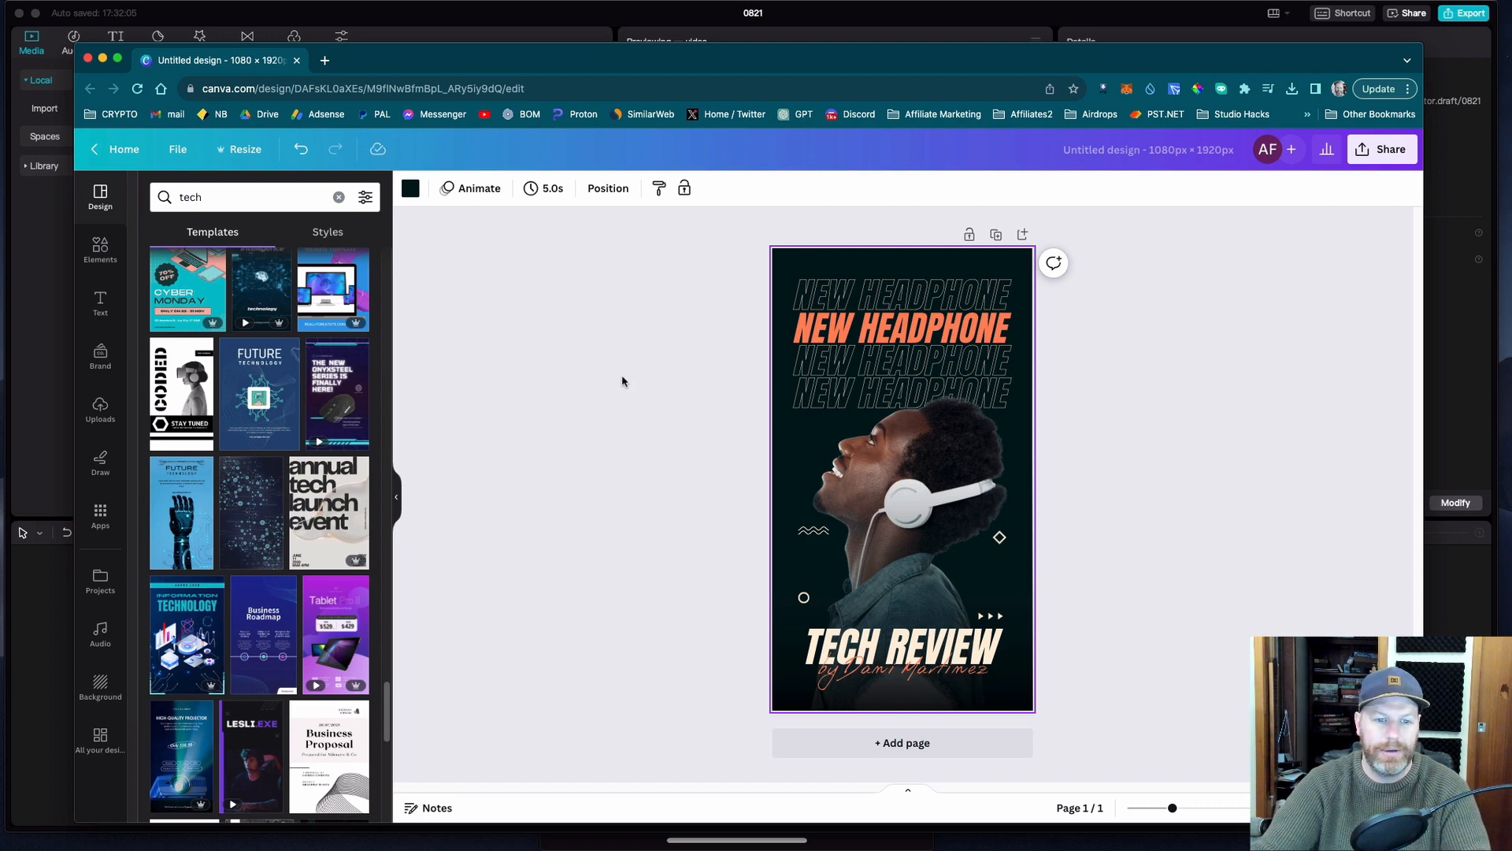
# Download the headphone Tech Review design from Canva as a JPG instead of PNG
pyautogui.scroll(-3)
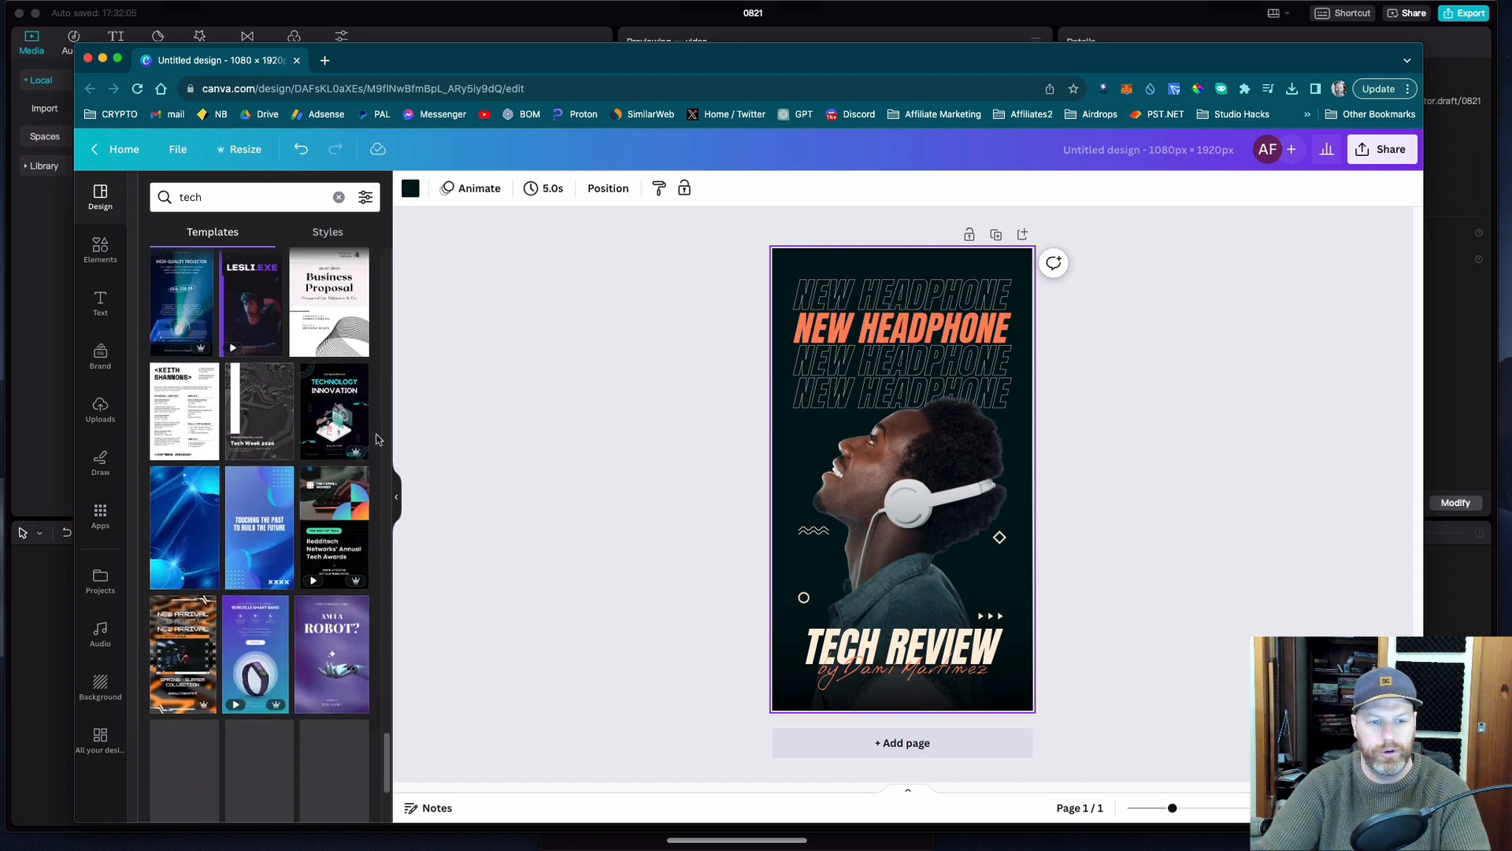
pyautogui.scroll(-3)
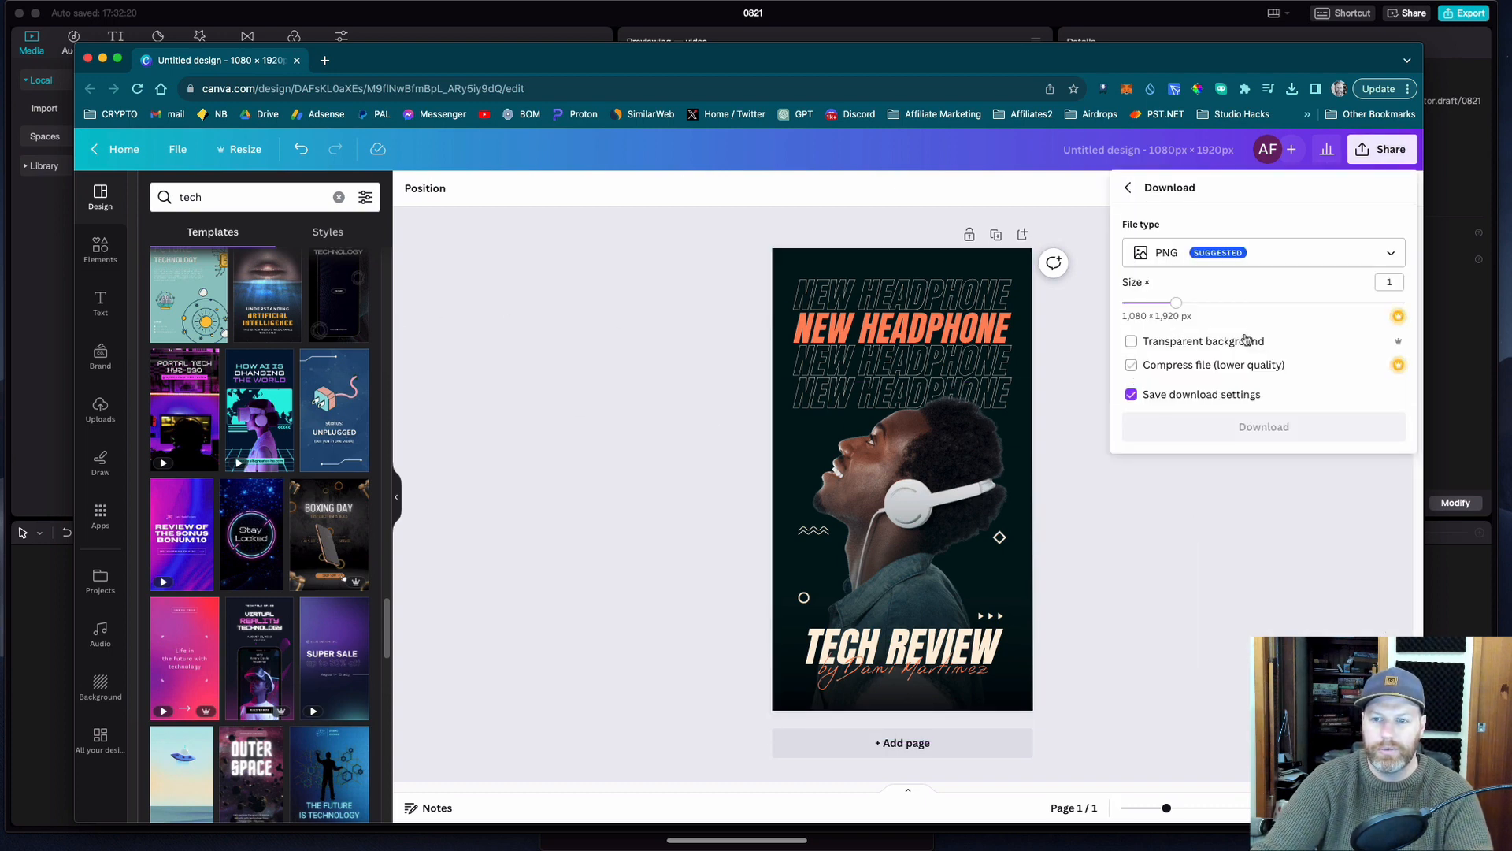
pyautogui.click(1263, 252)
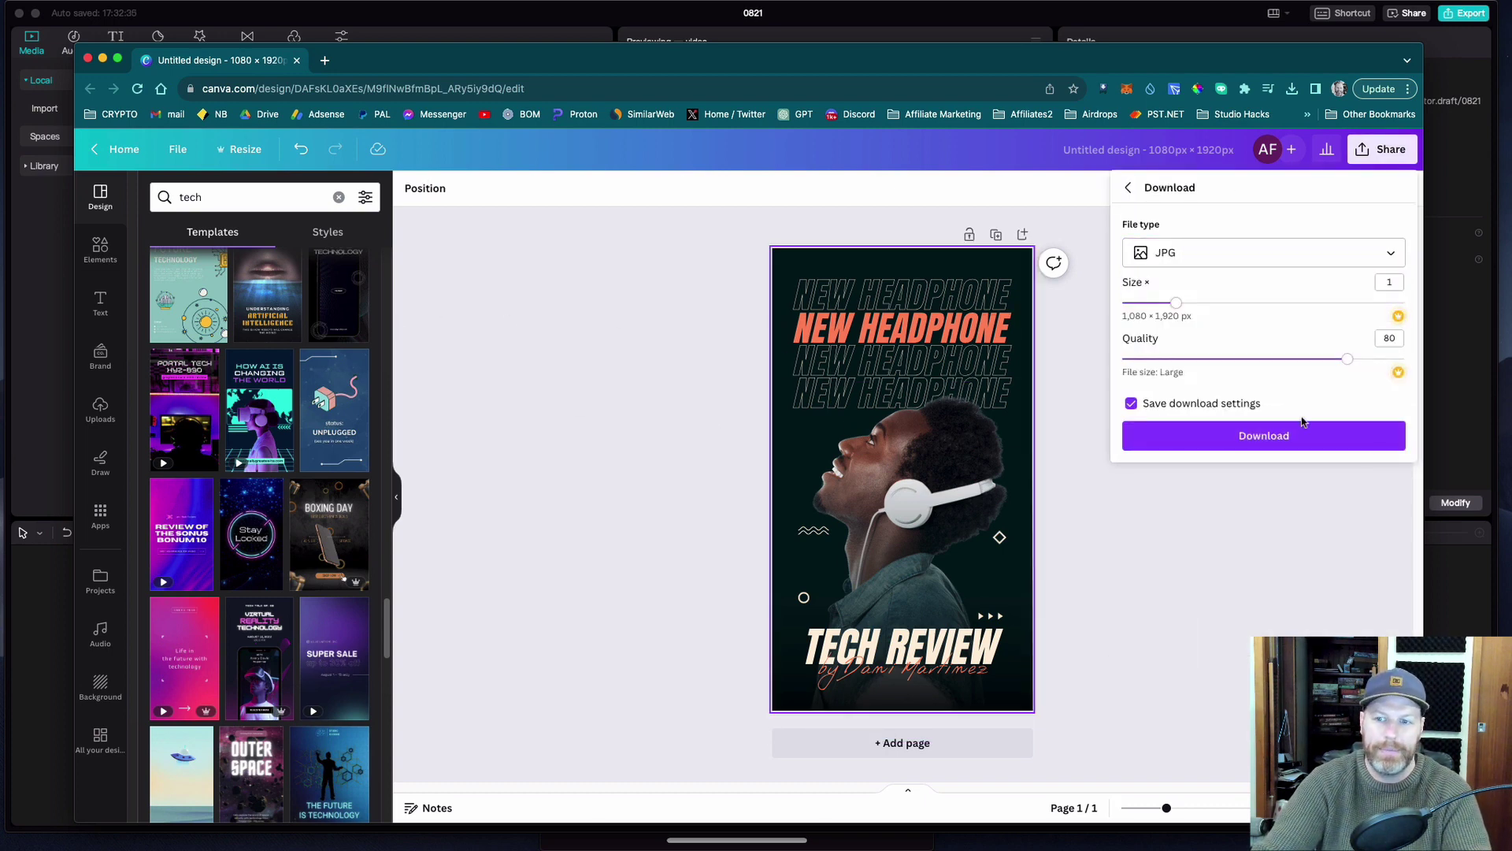
pyautogui.click(1261, 434)
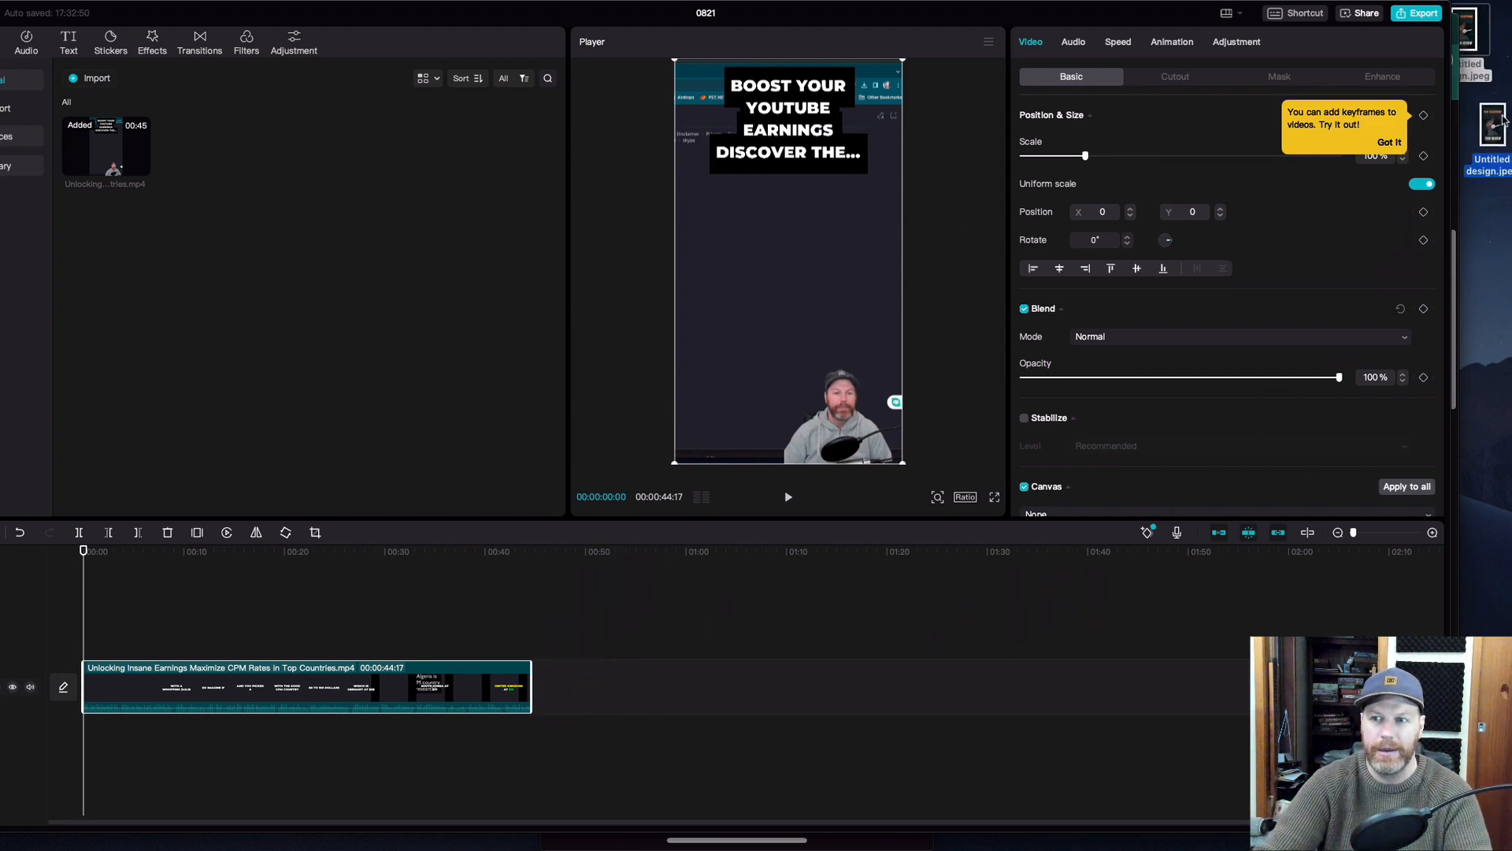
# Import Untitled design.jpeg into CapCut at the timeline end and play the ending to check it
pyautogui.click(288, 145)
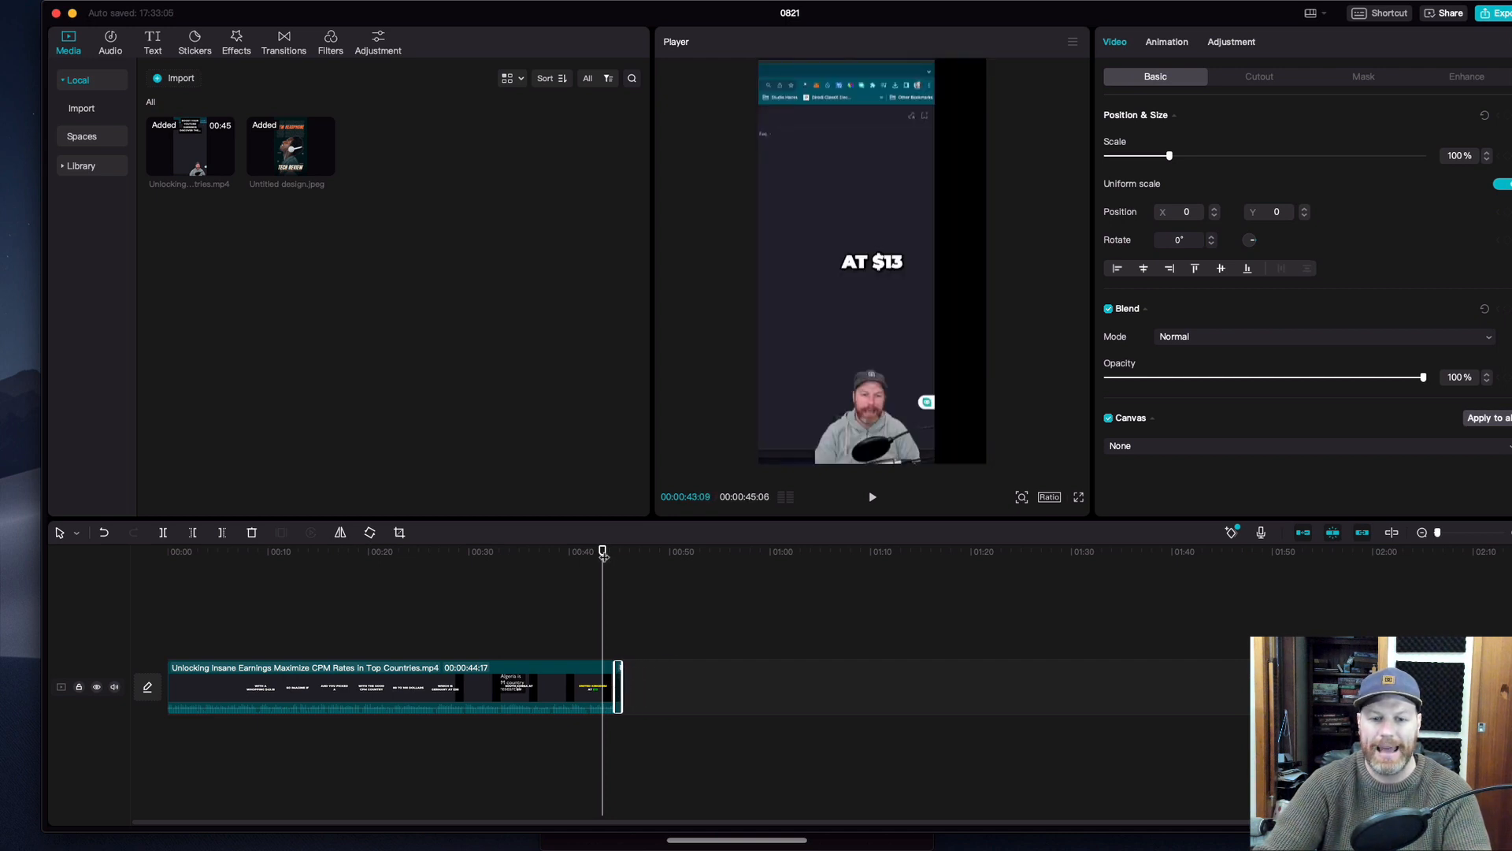
pyautogui.click(871, 496)
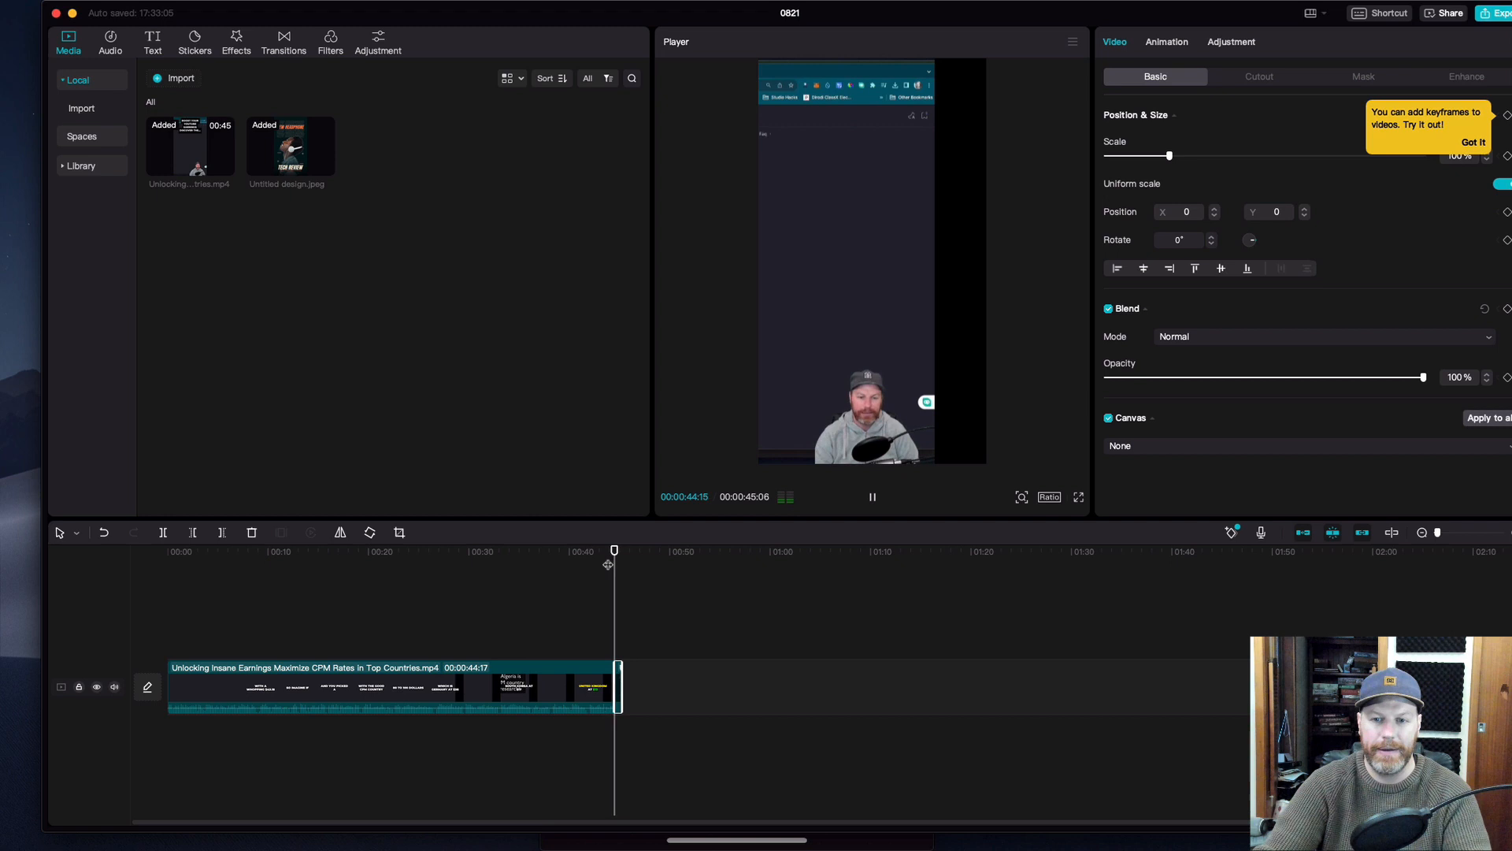
pyautogui.click(871, 496)
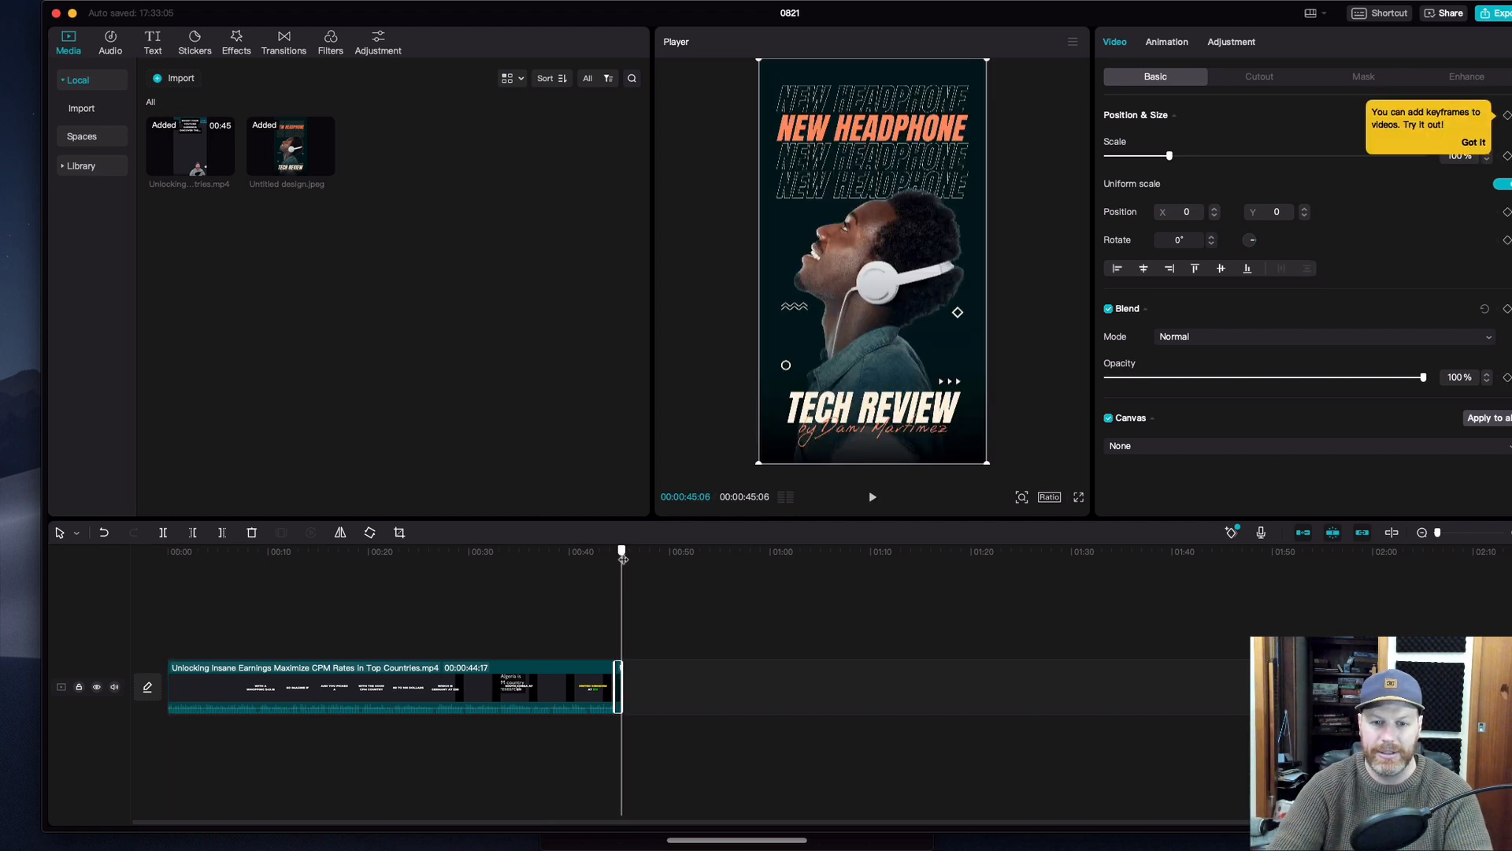
pyautogui.click(690, 598)
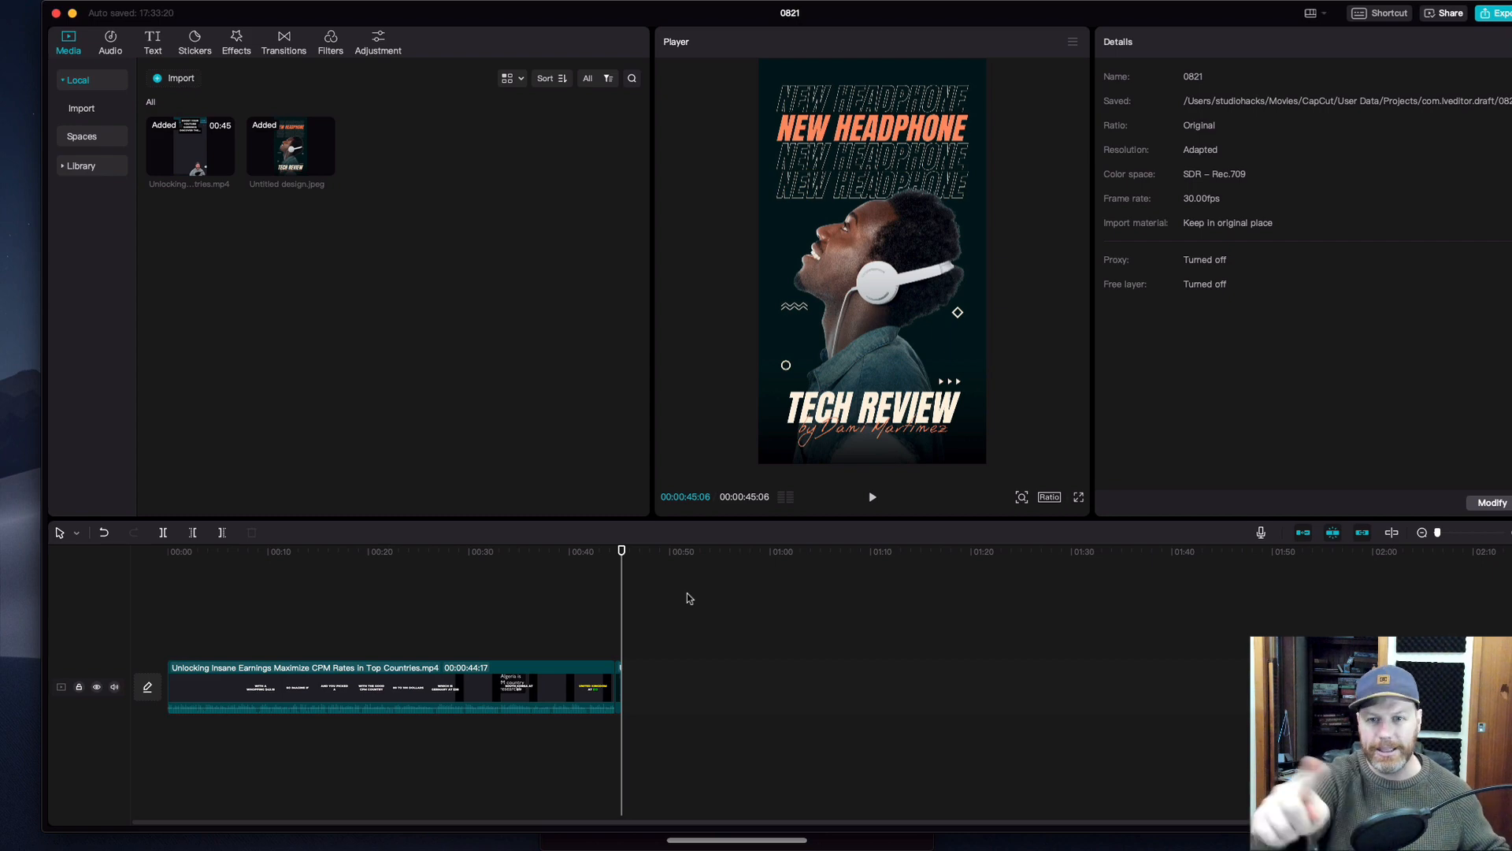